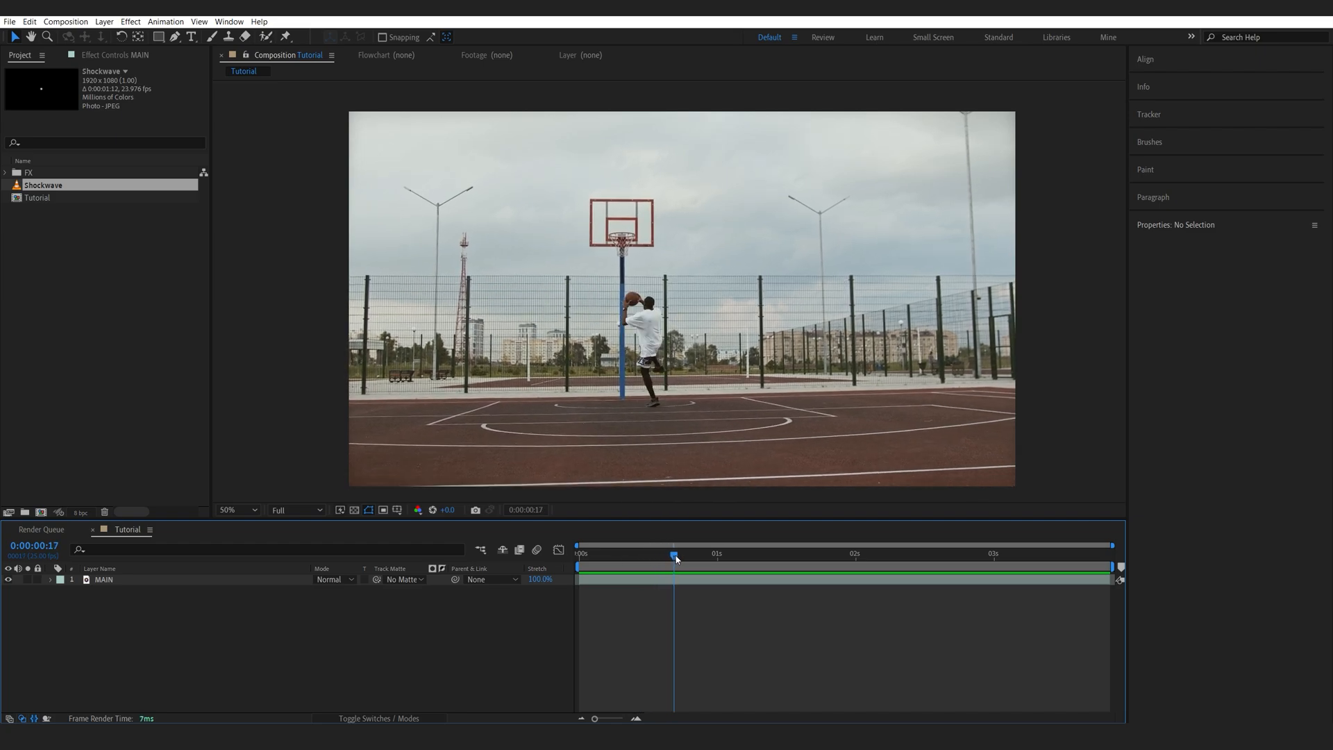
At frame 0:00:00:20, duplicate MAIN and rename the copy 'Clean'.
drag(674, 559, 689, 559)
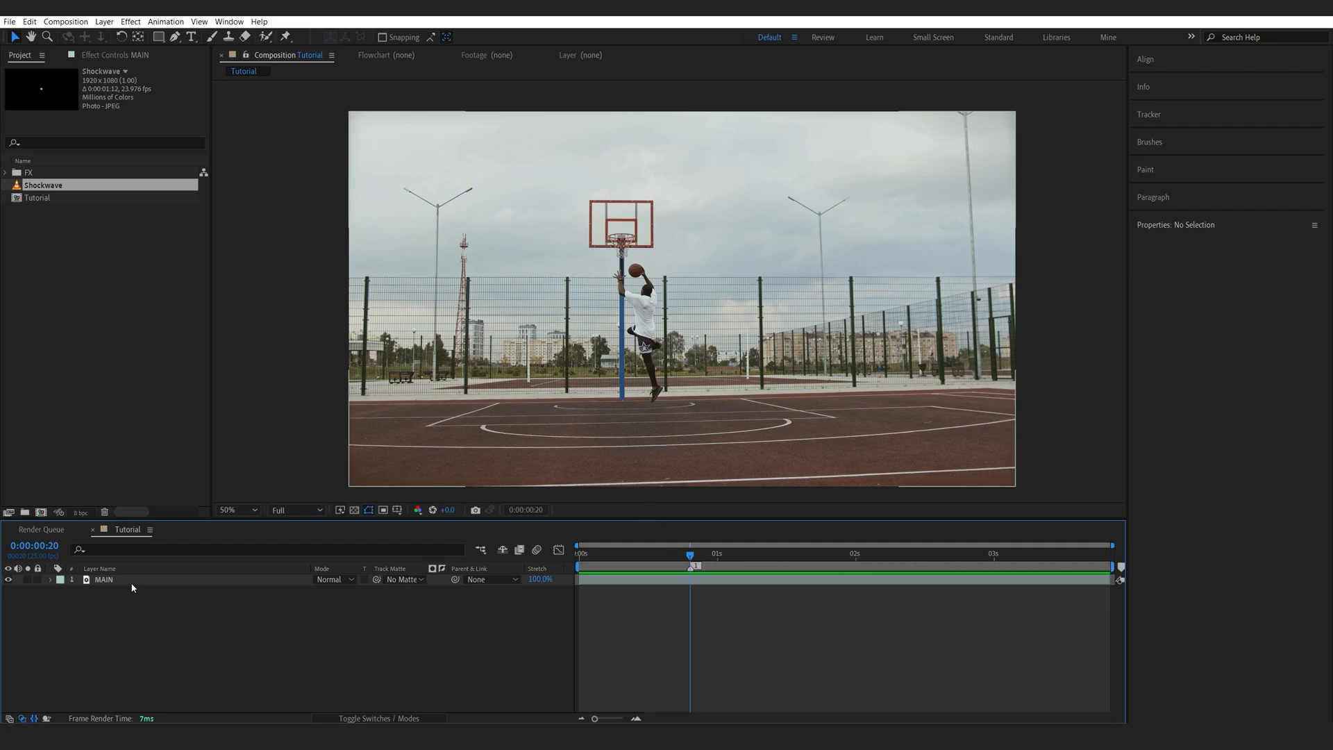
key(ctrl+d)
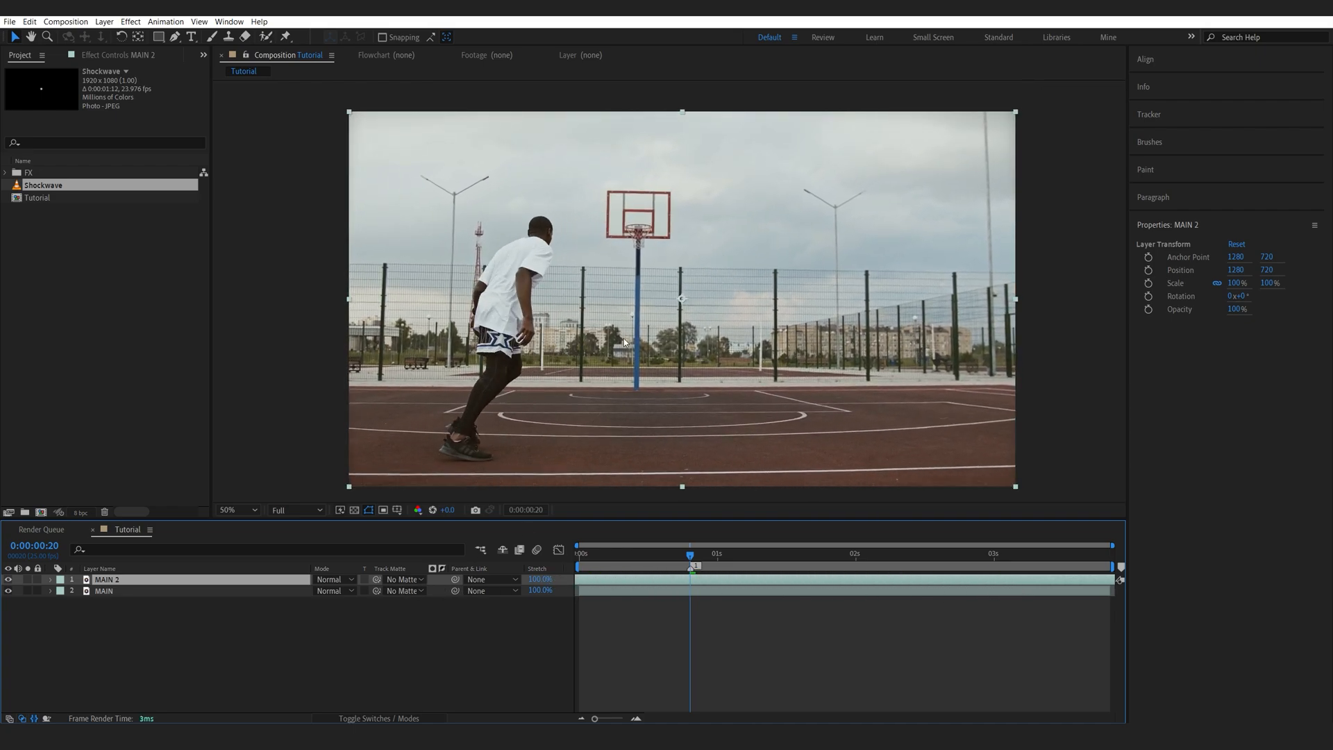
mouse_move(663, 374)
text(C)
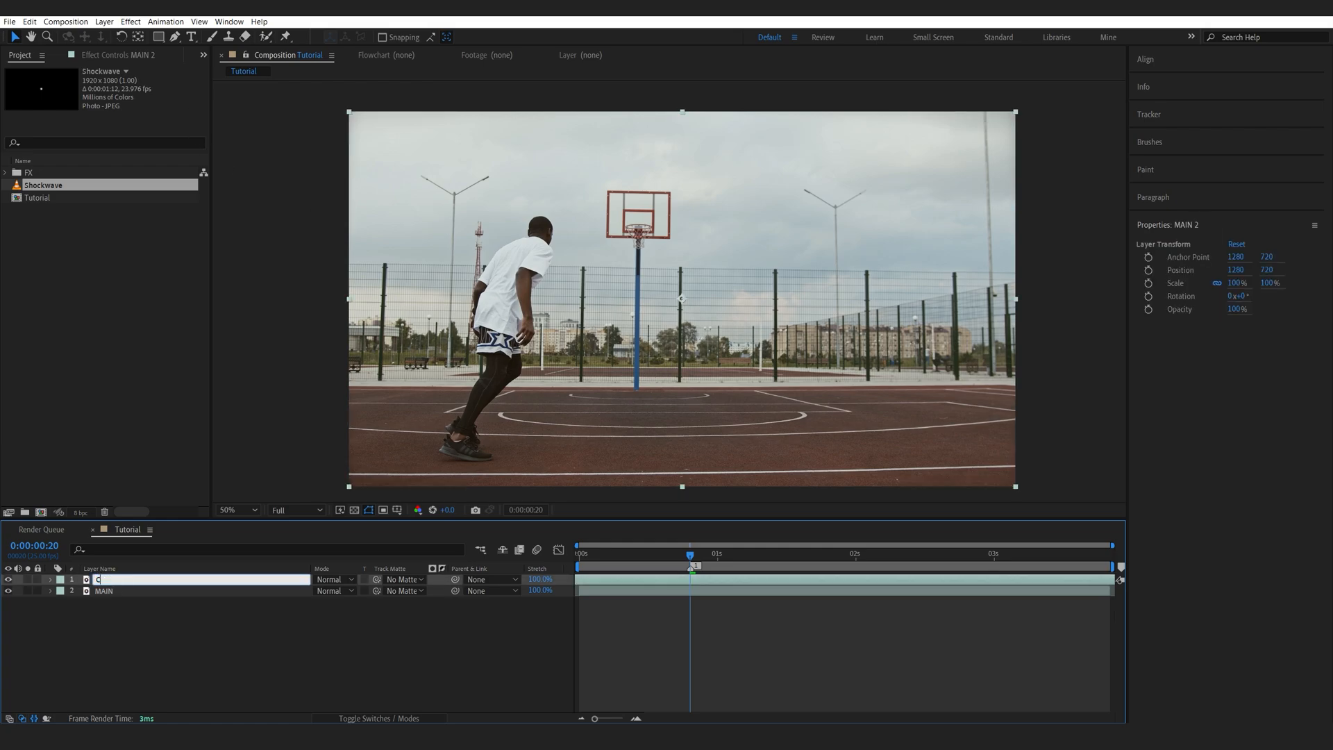
text(lean)
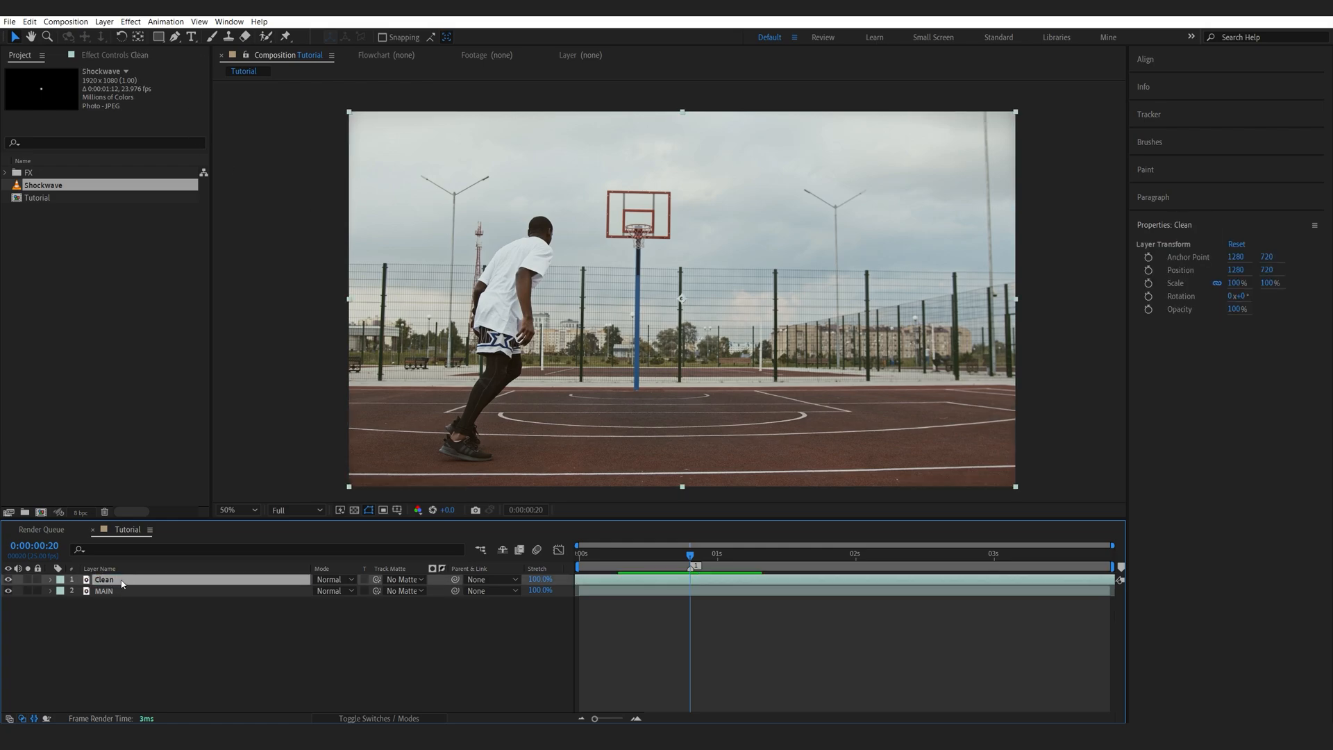
Freeze the Clean layer on the current frame with Time > Freeze Frame.
right_click(102, 579)
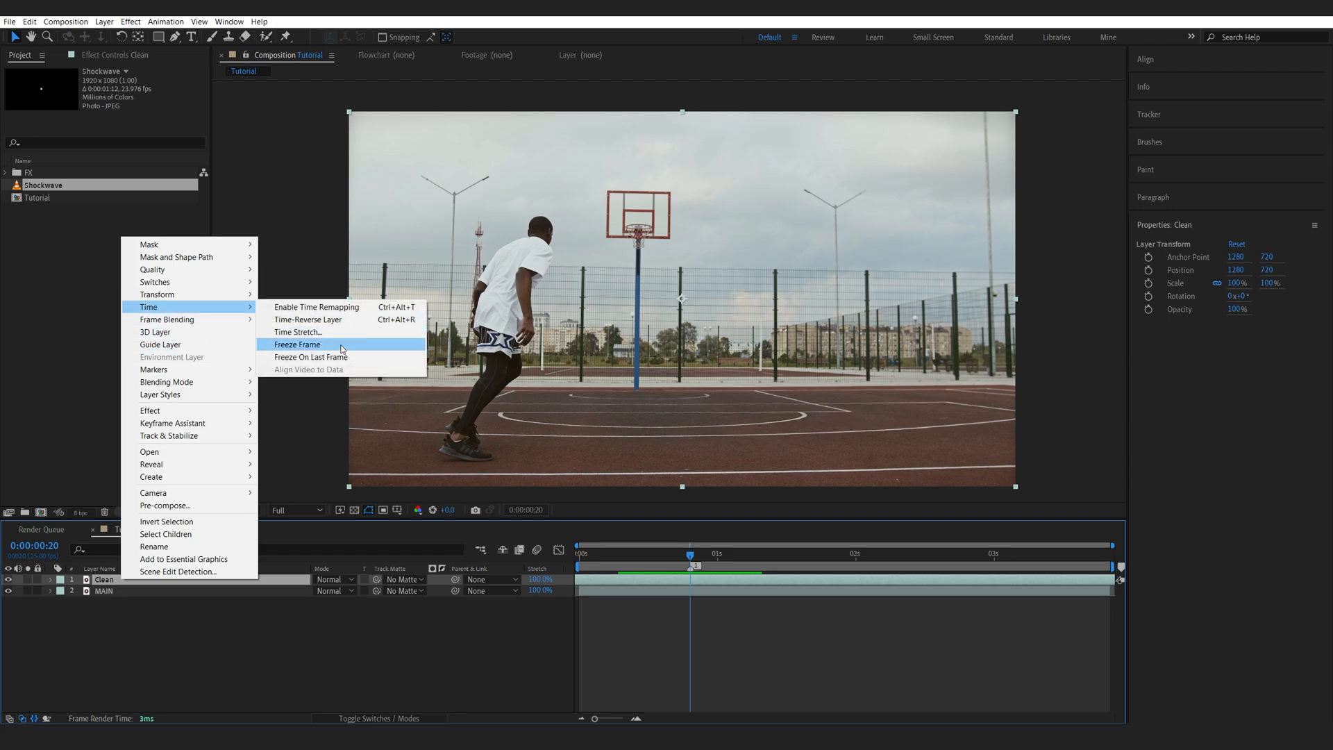
click(298, 344)
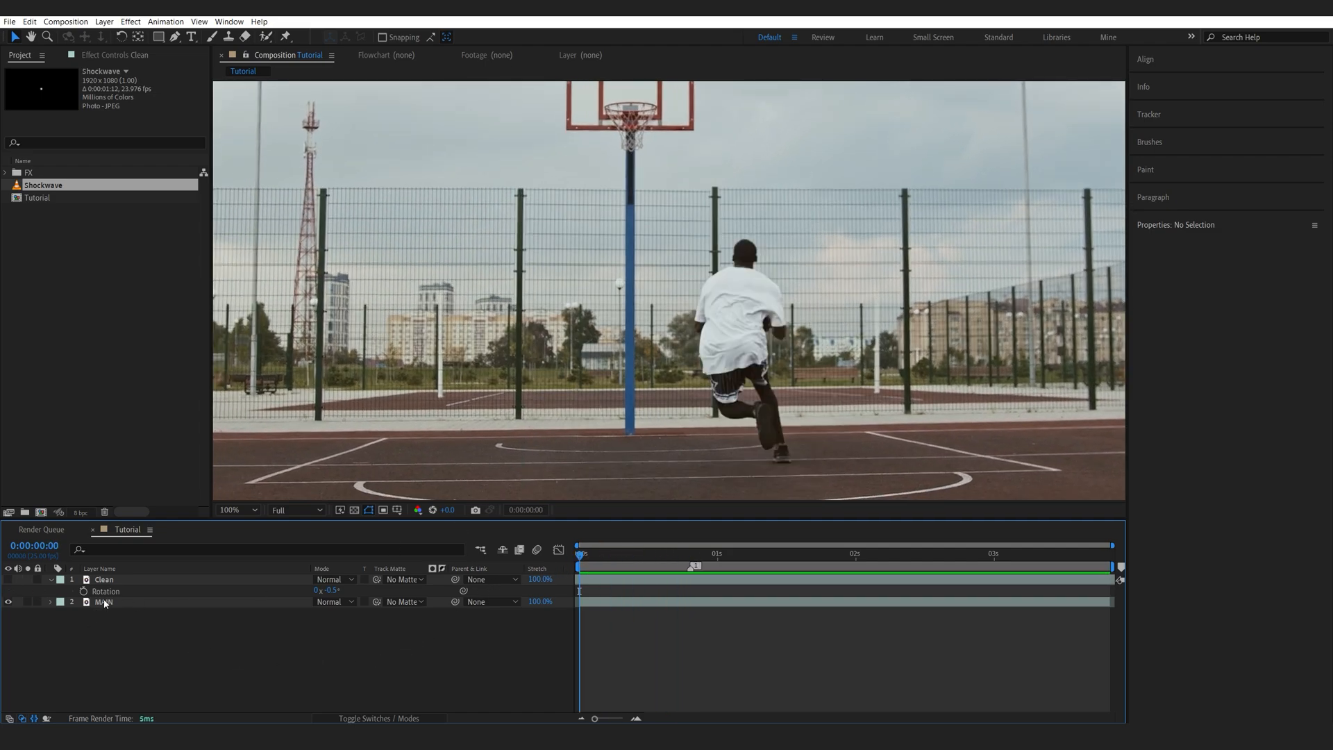
Select the MAIN layer and launch Mocha AE to track it.
click(103, 602)
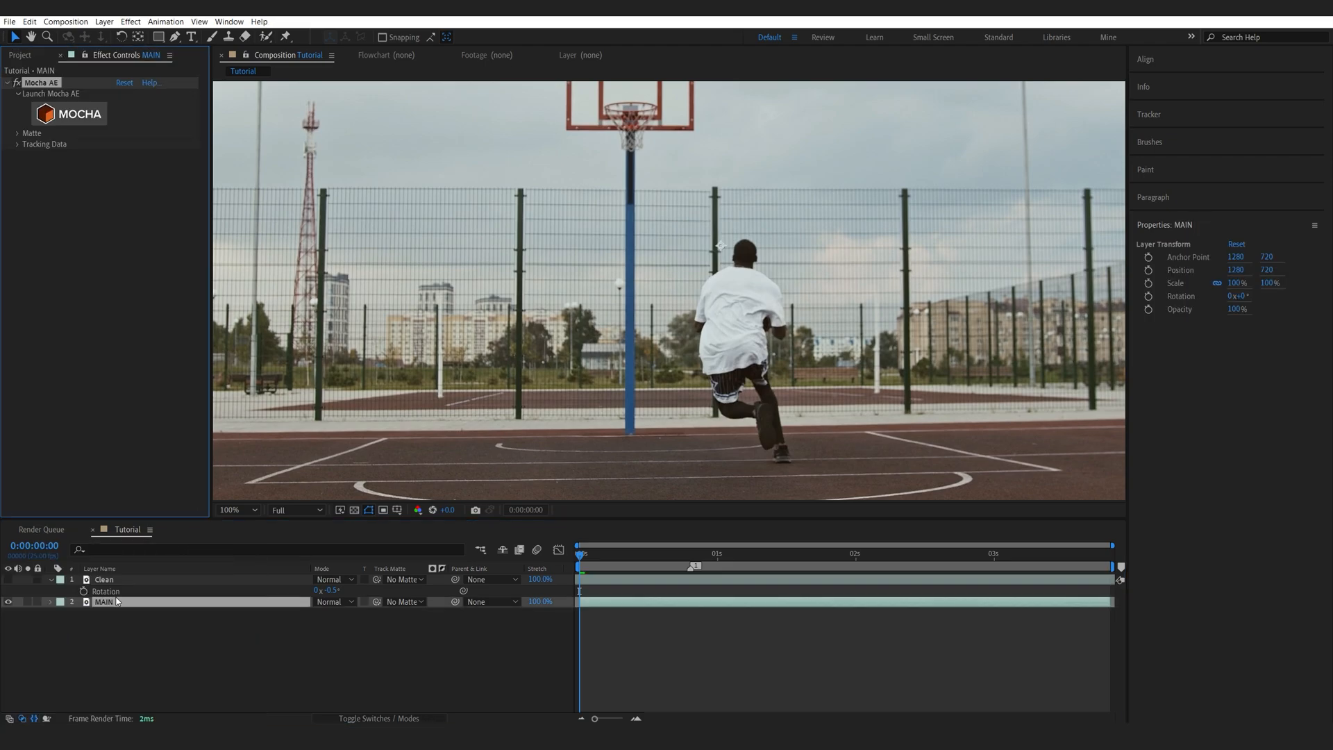
click(68, 113)
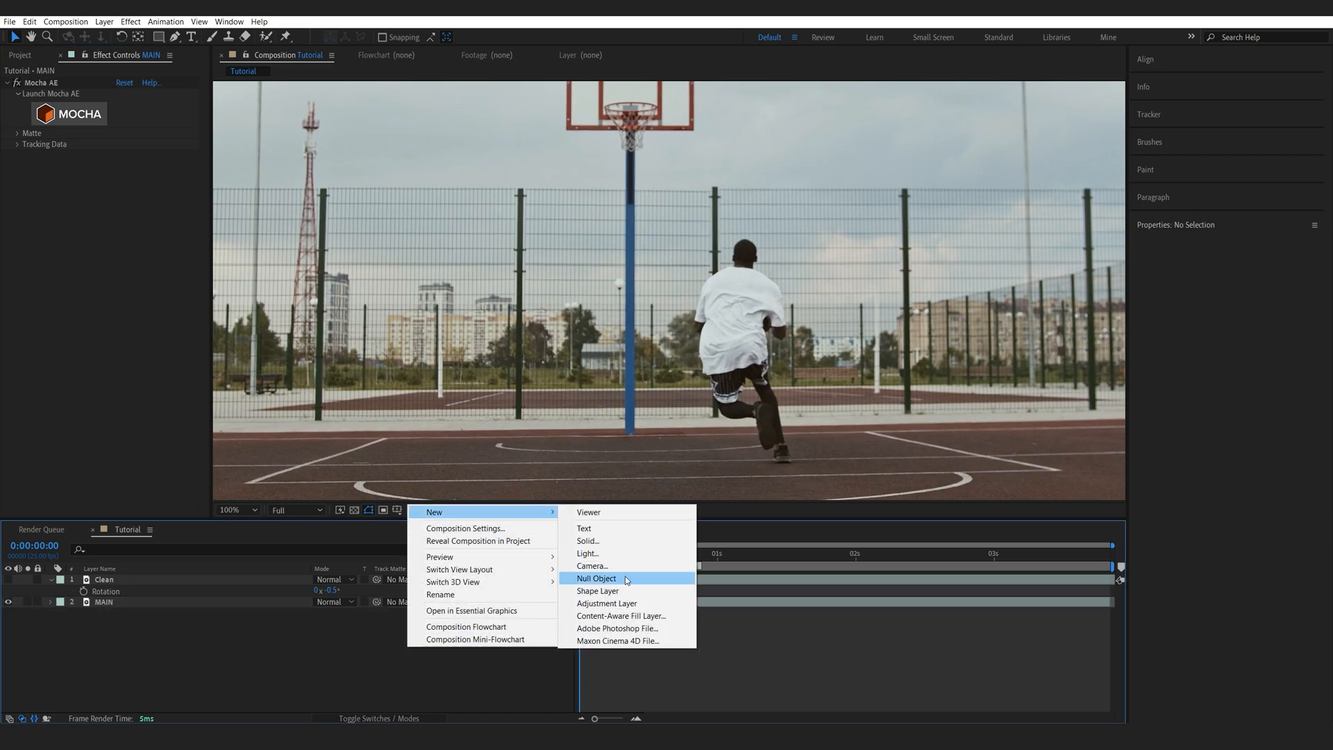
Create a Track null and export Mocha tracking data to it as Transform.
click(596, 578)
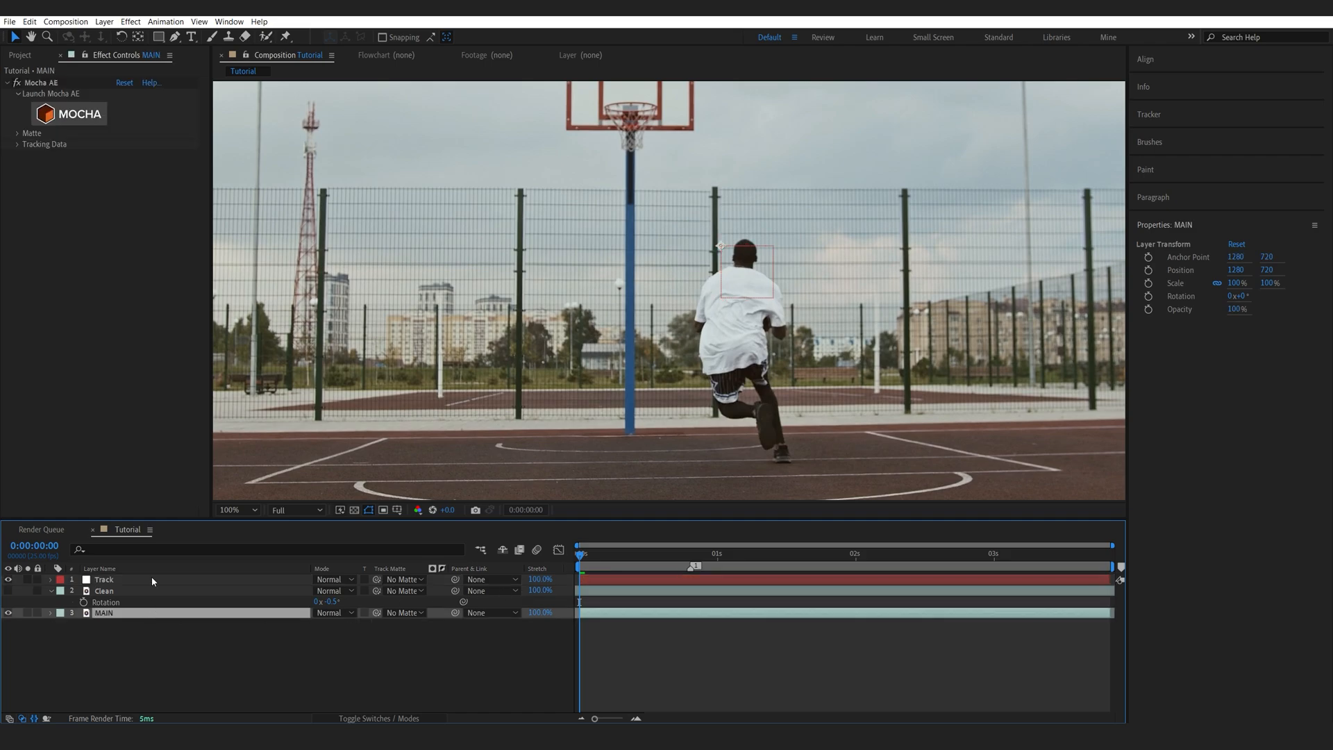
click(17, 144)
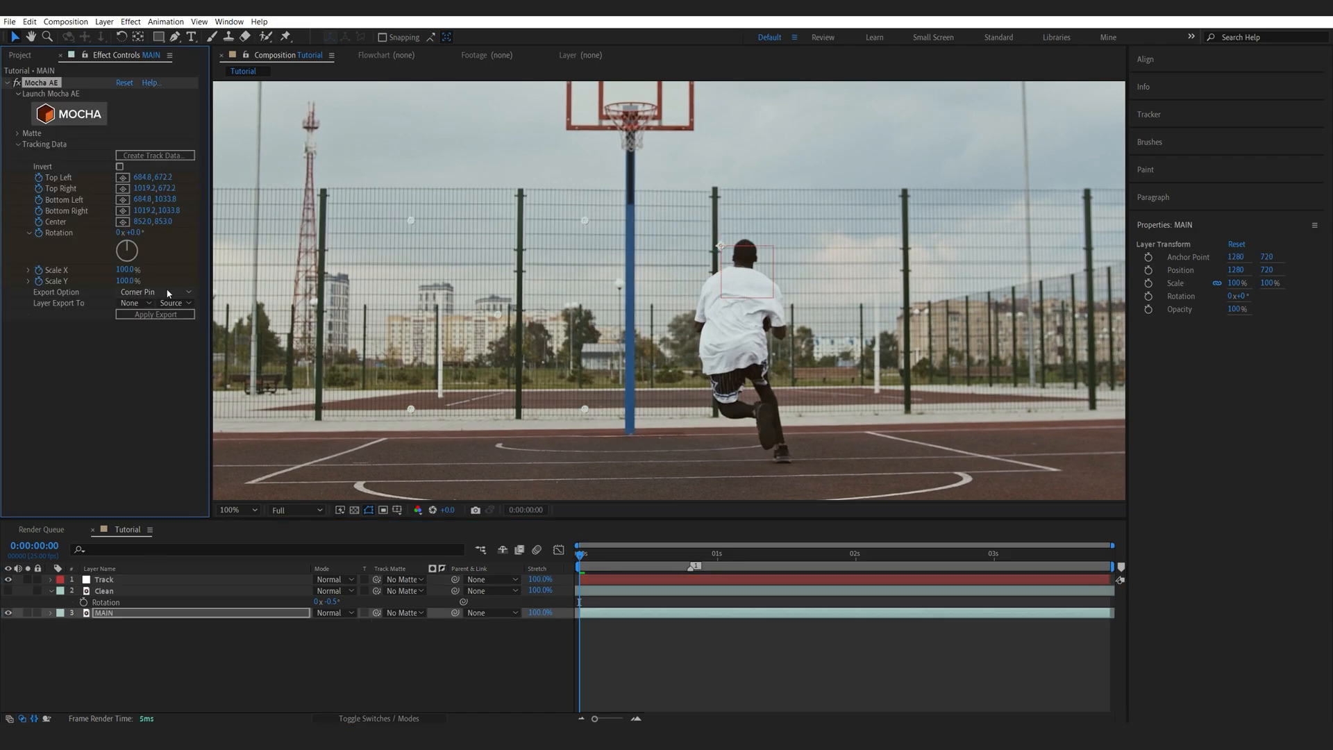
click(156, 292)
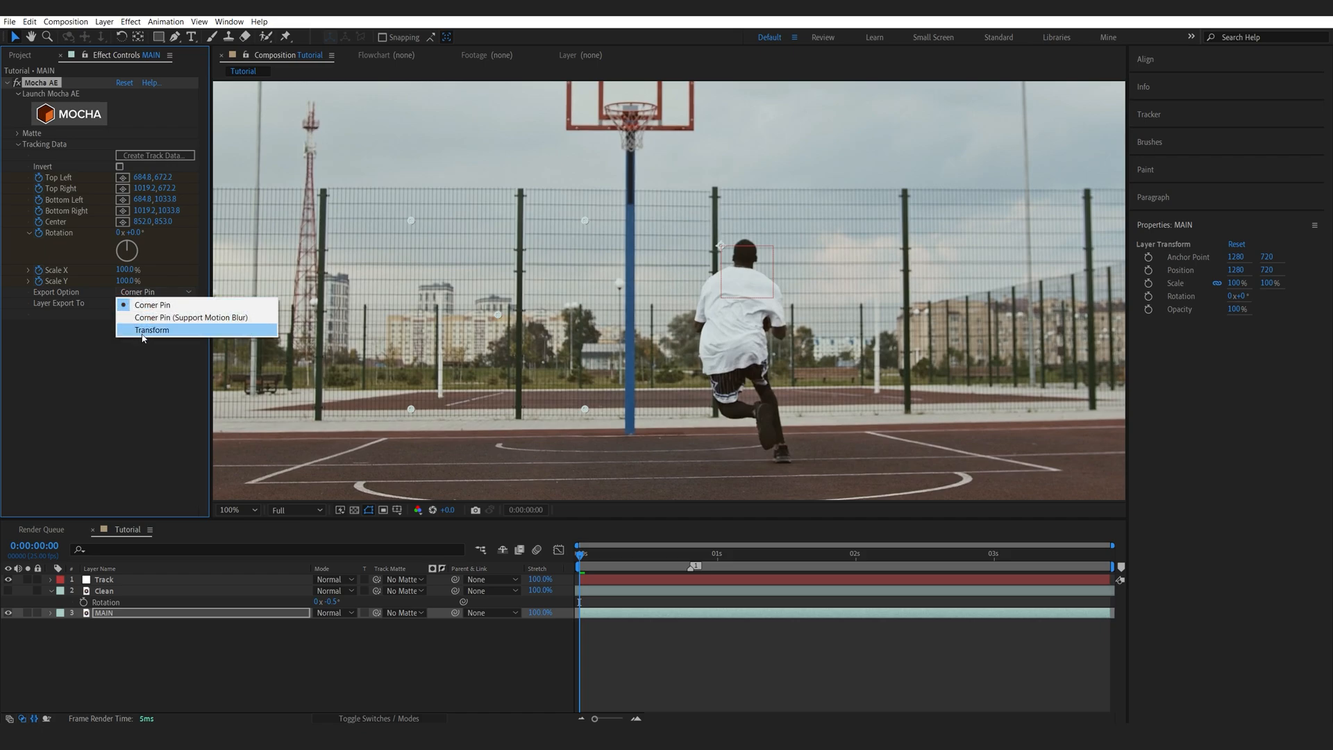
click(152, 330)
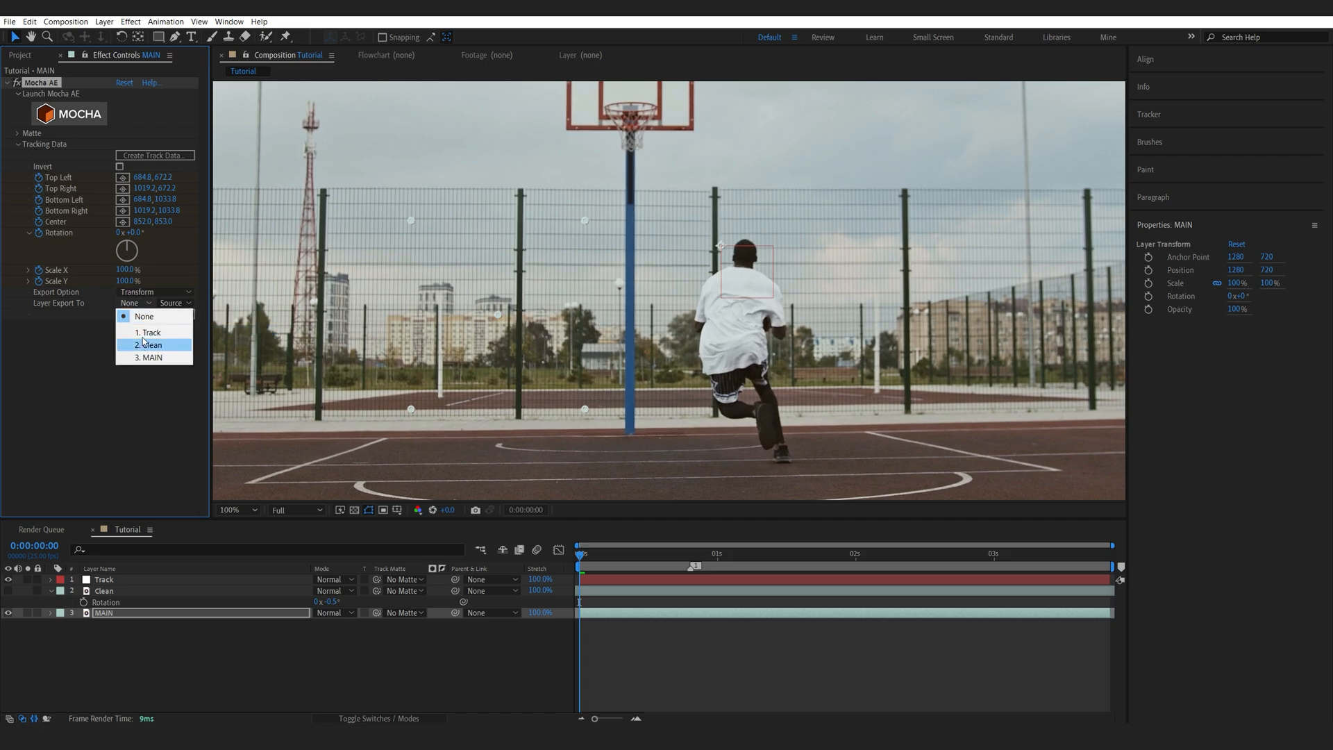
click(149, 333)
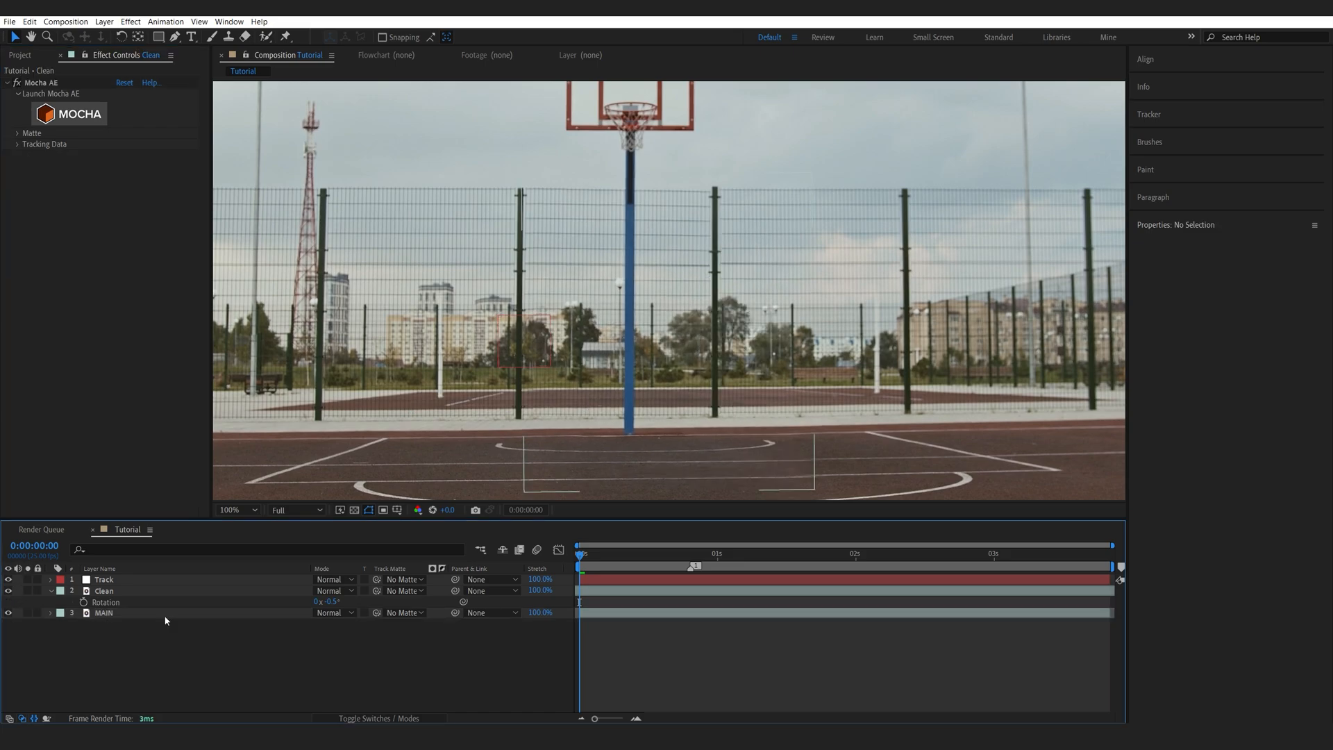
Parent Clean to the Track null and retime its Opacity keyframes near frame 20.
drag(455, 579, 174, 580)
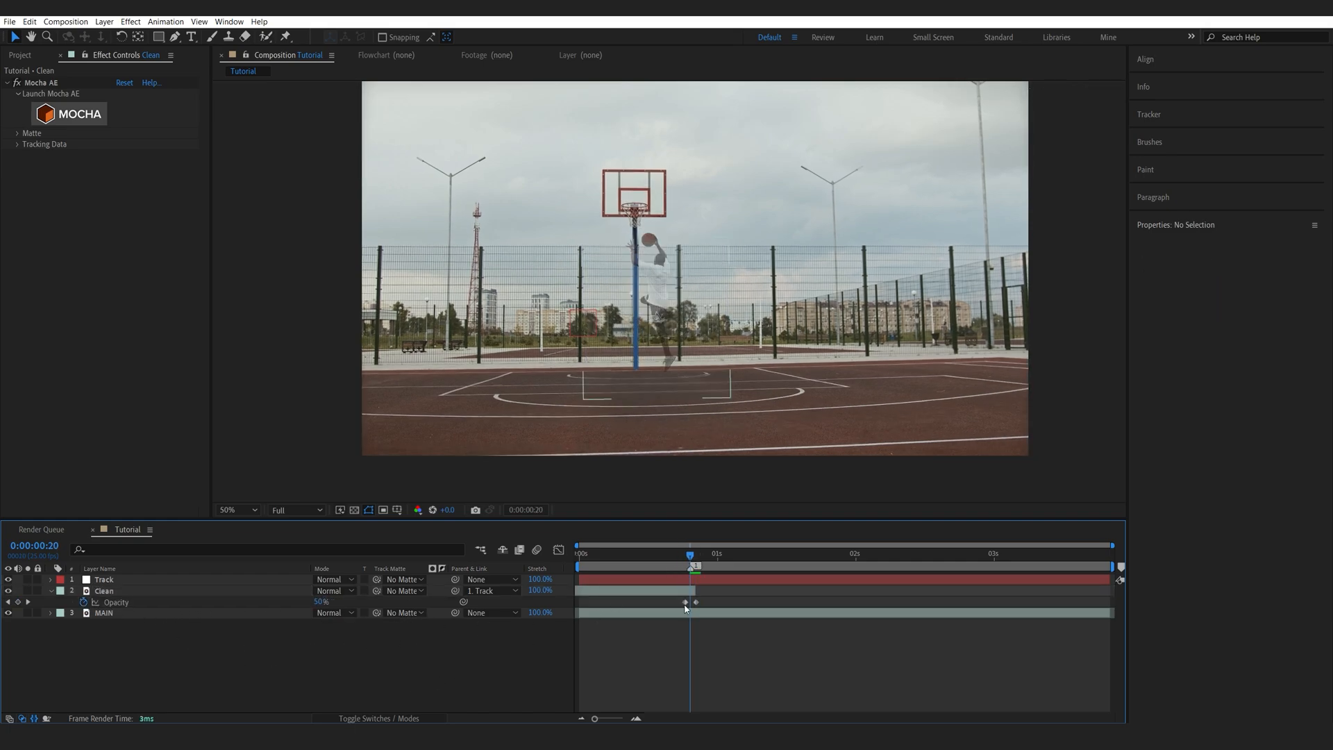
click(103, 590)
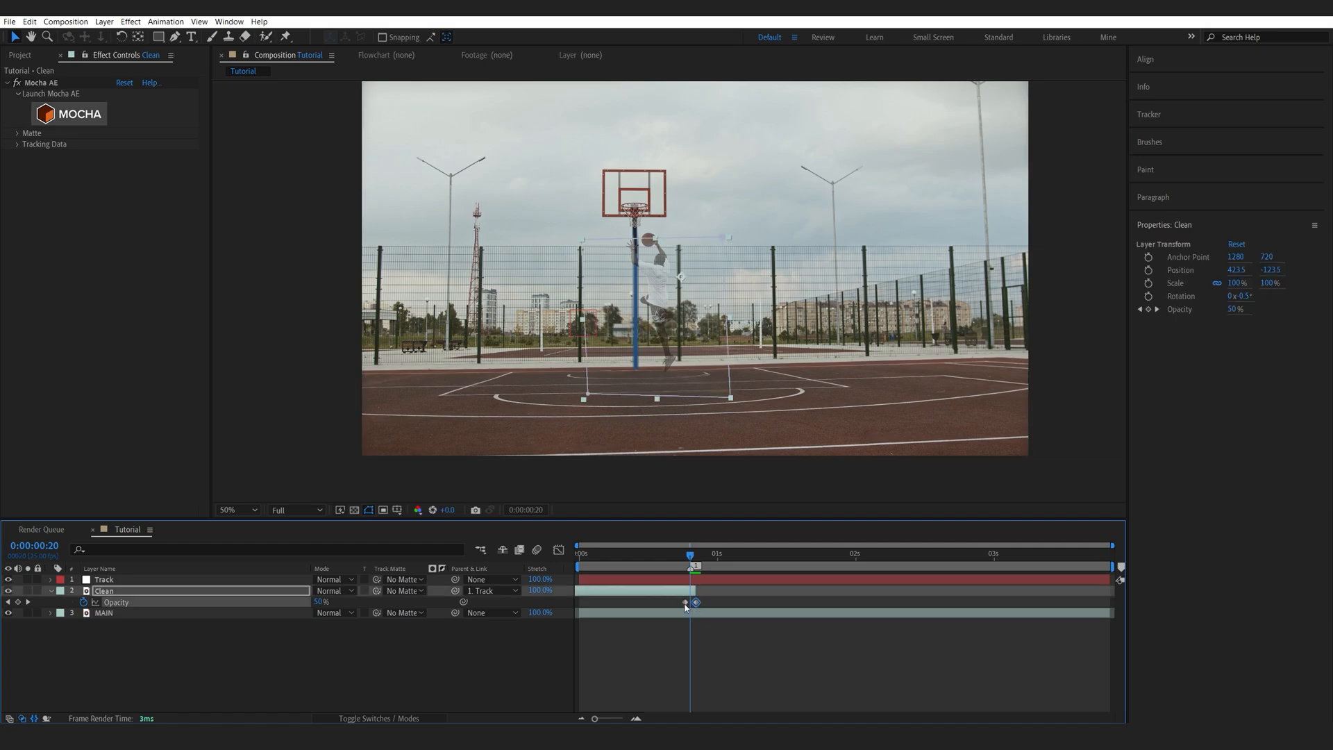
drag(689, 553, 676, 553)
text(D)
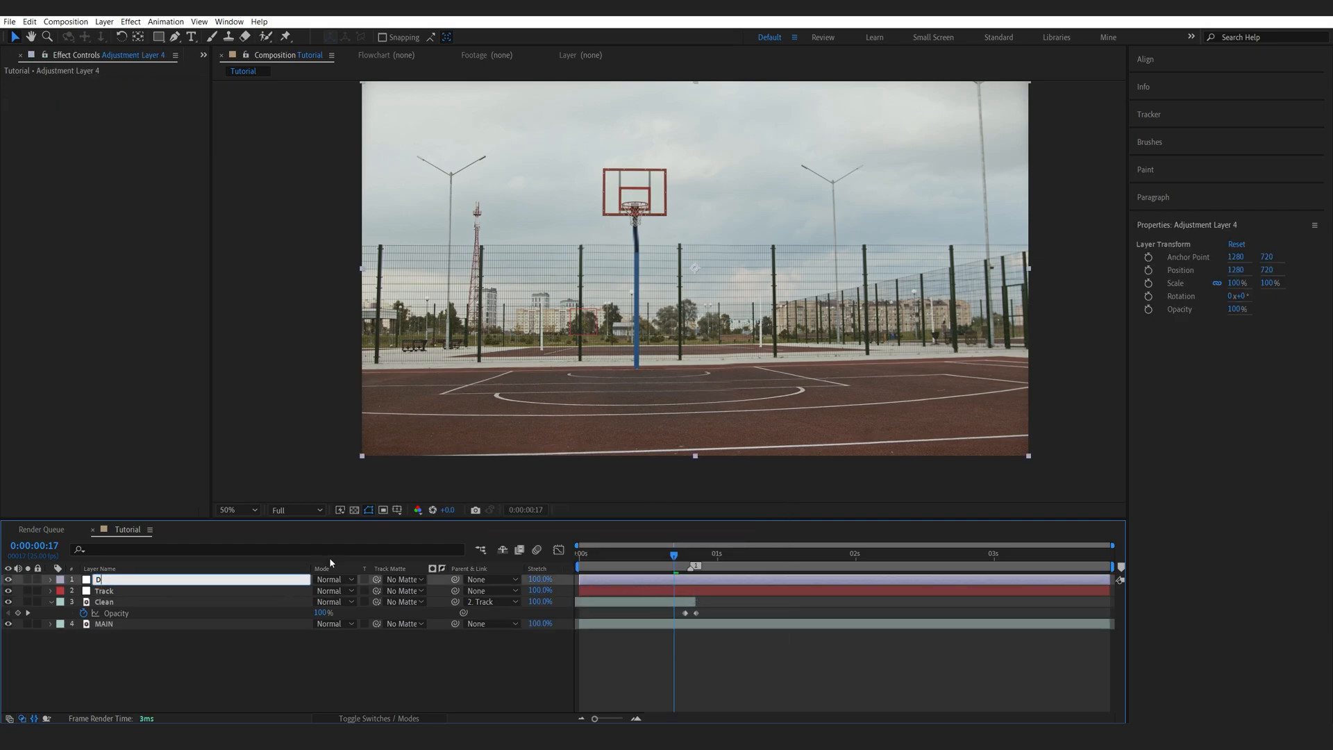
Apply Bulge centred on the player, keyframe it at frames 19–20, set Taper Radius 35.
text(bul)
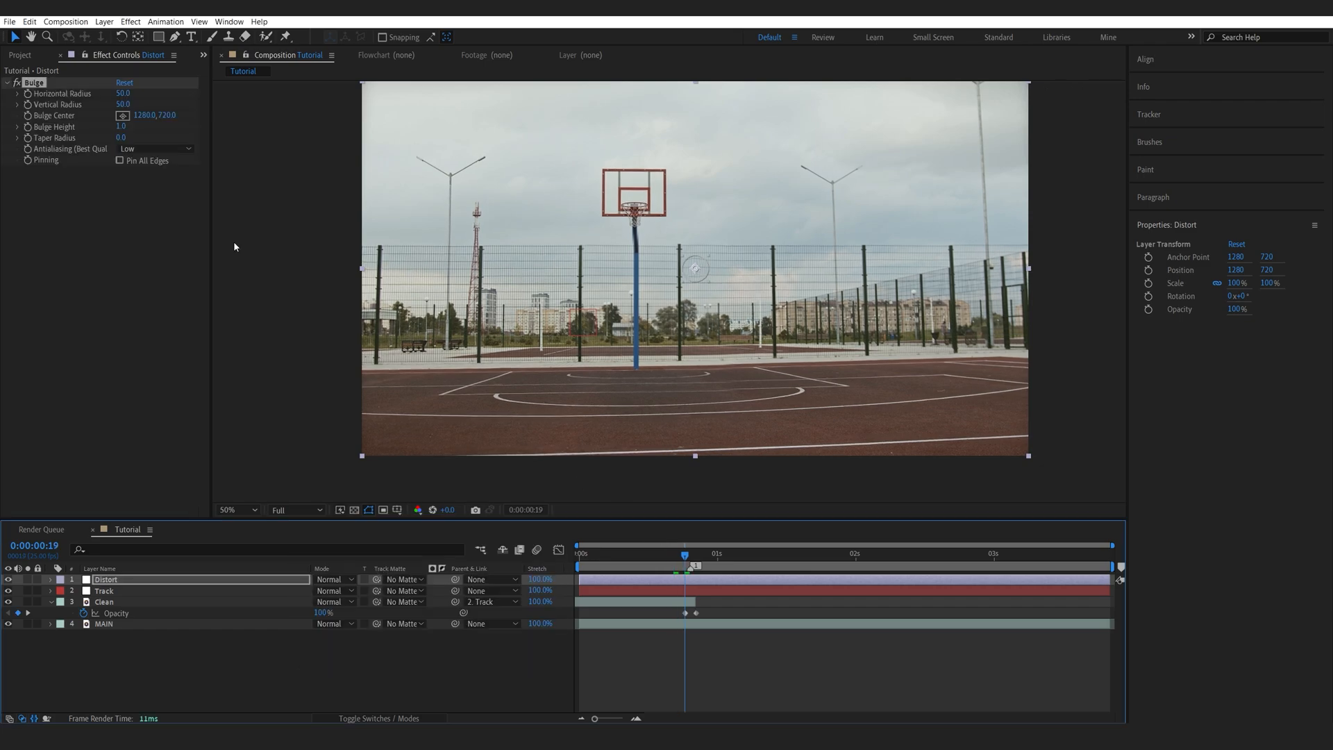
mouse_move(695, 275)
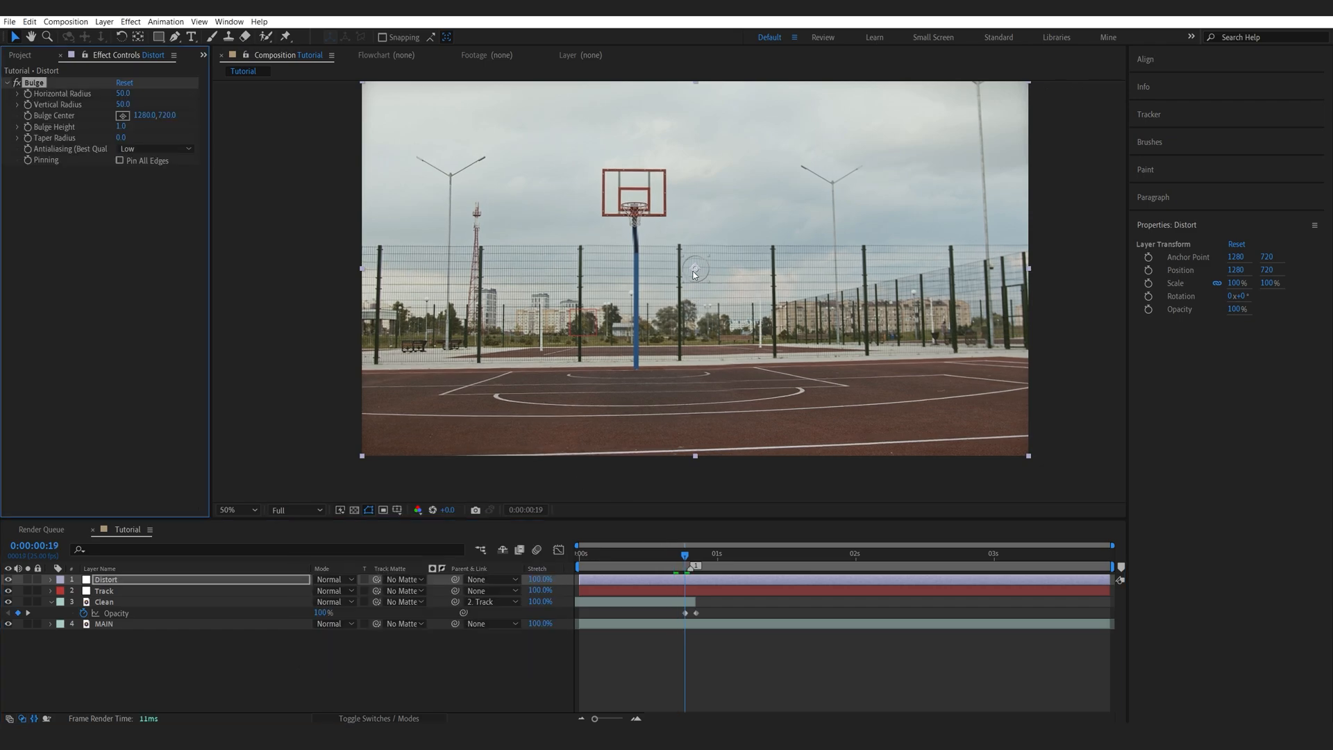
drag(696, 272, 655, 289)
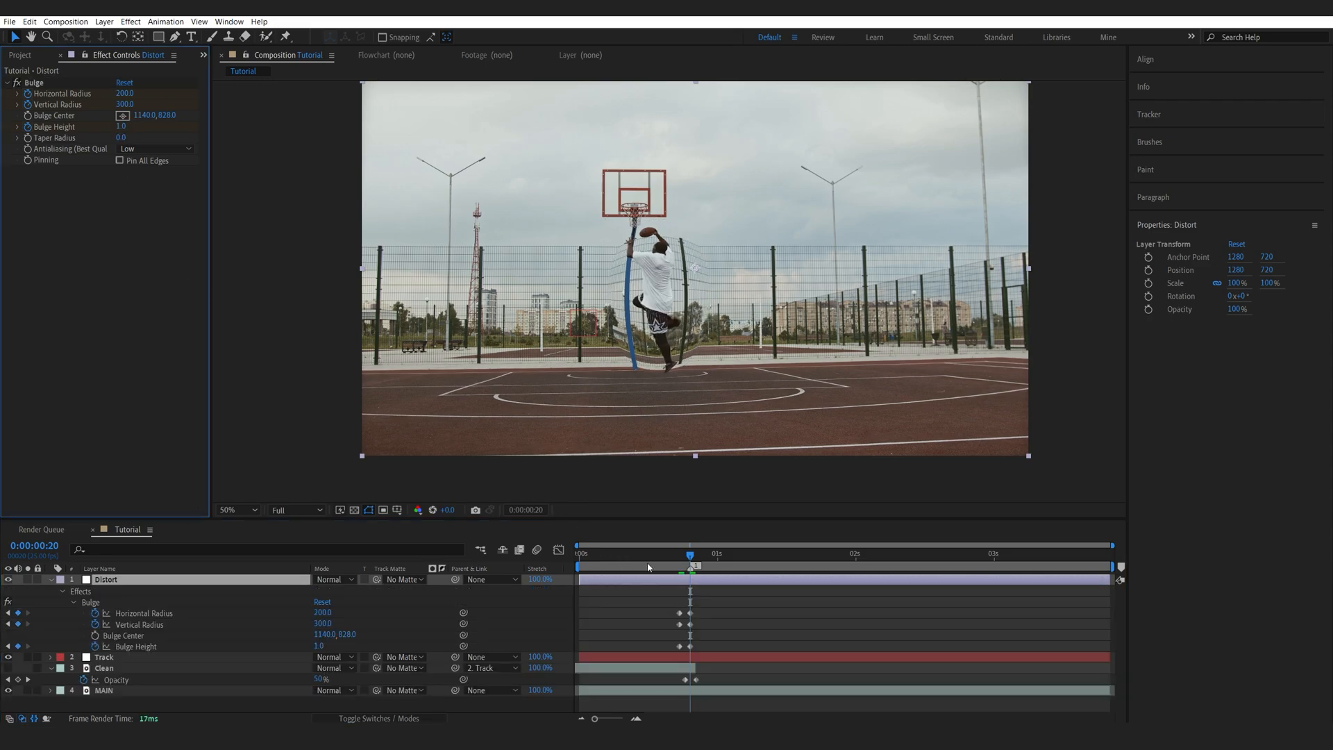
mouse_move(670, 532)
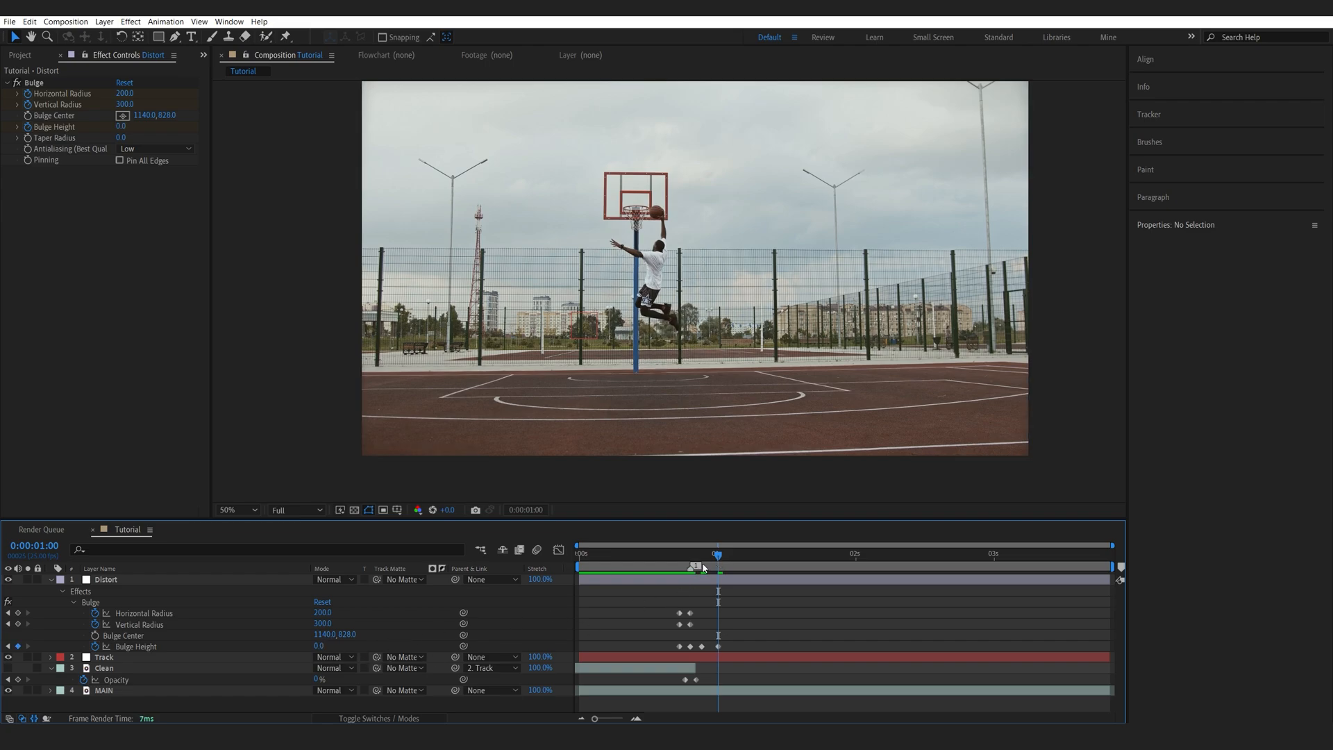
drag(702, 567, 685, 567)
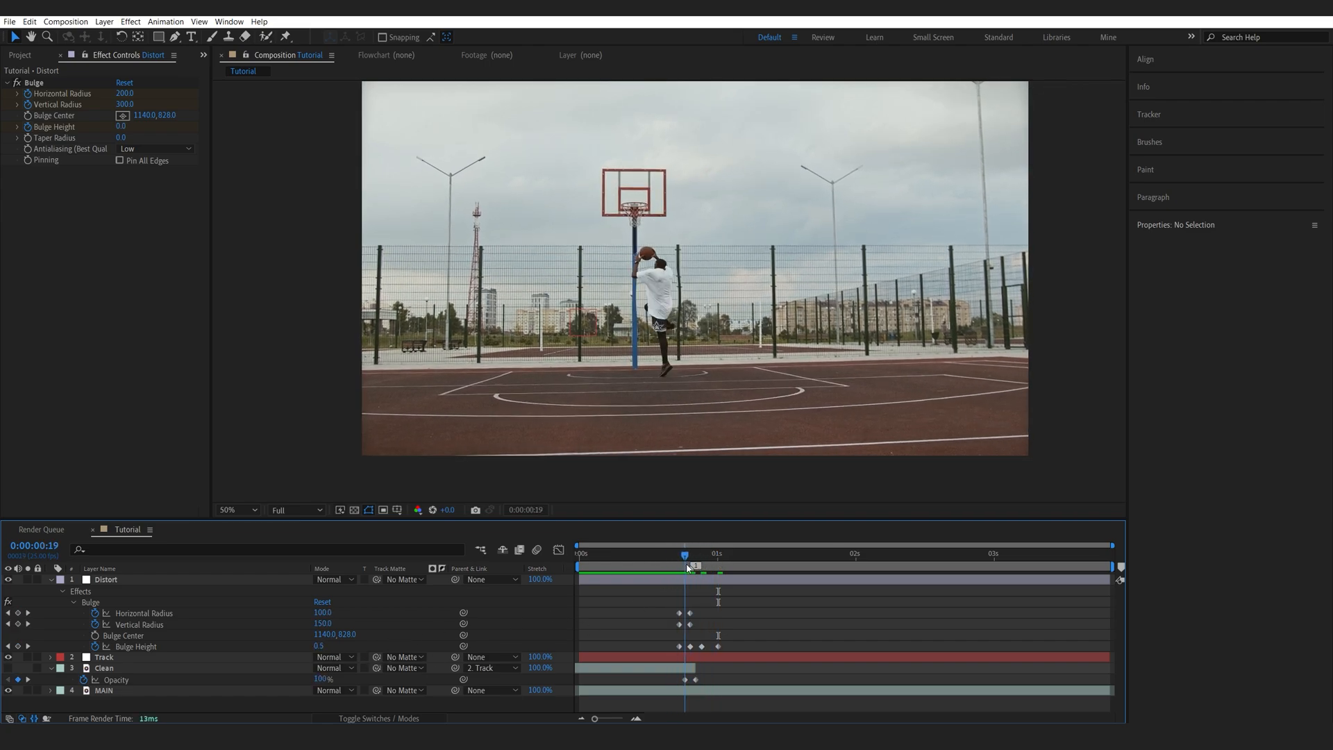
drag(685, 566, 717, 567)
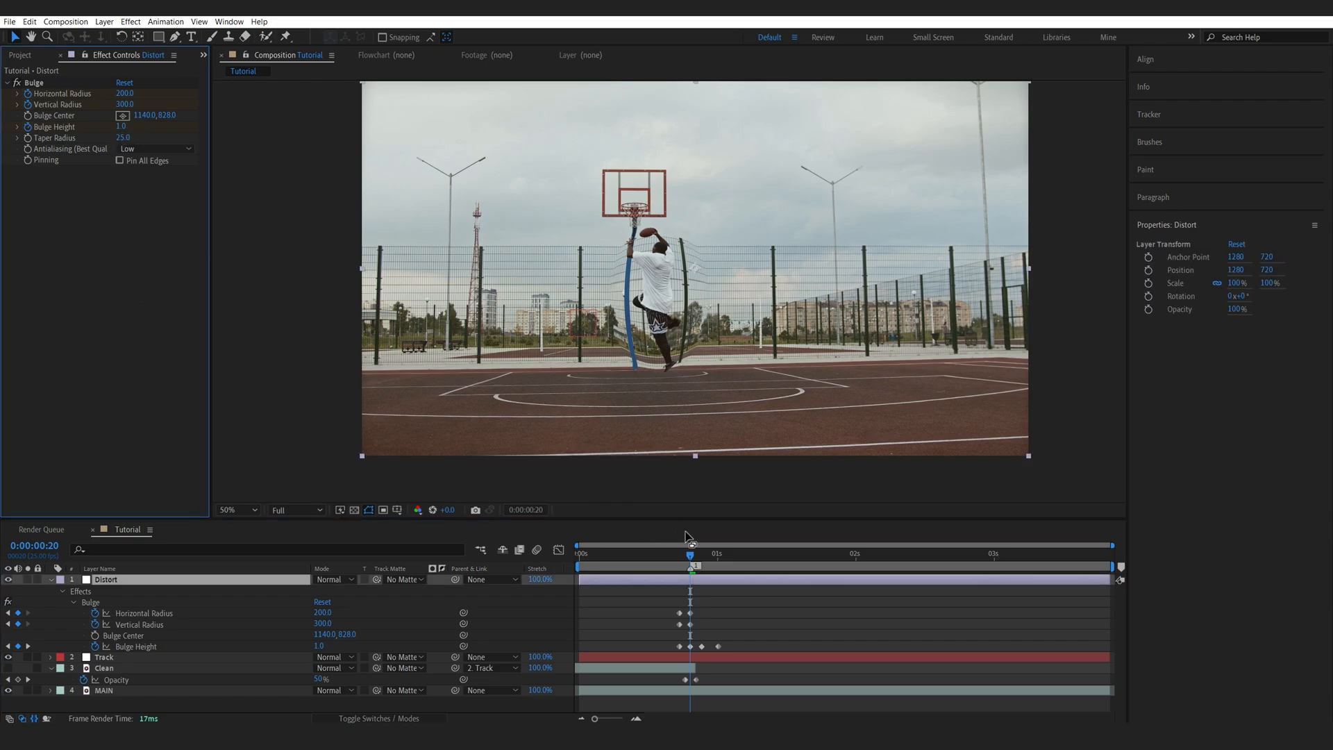
click(124, 138)
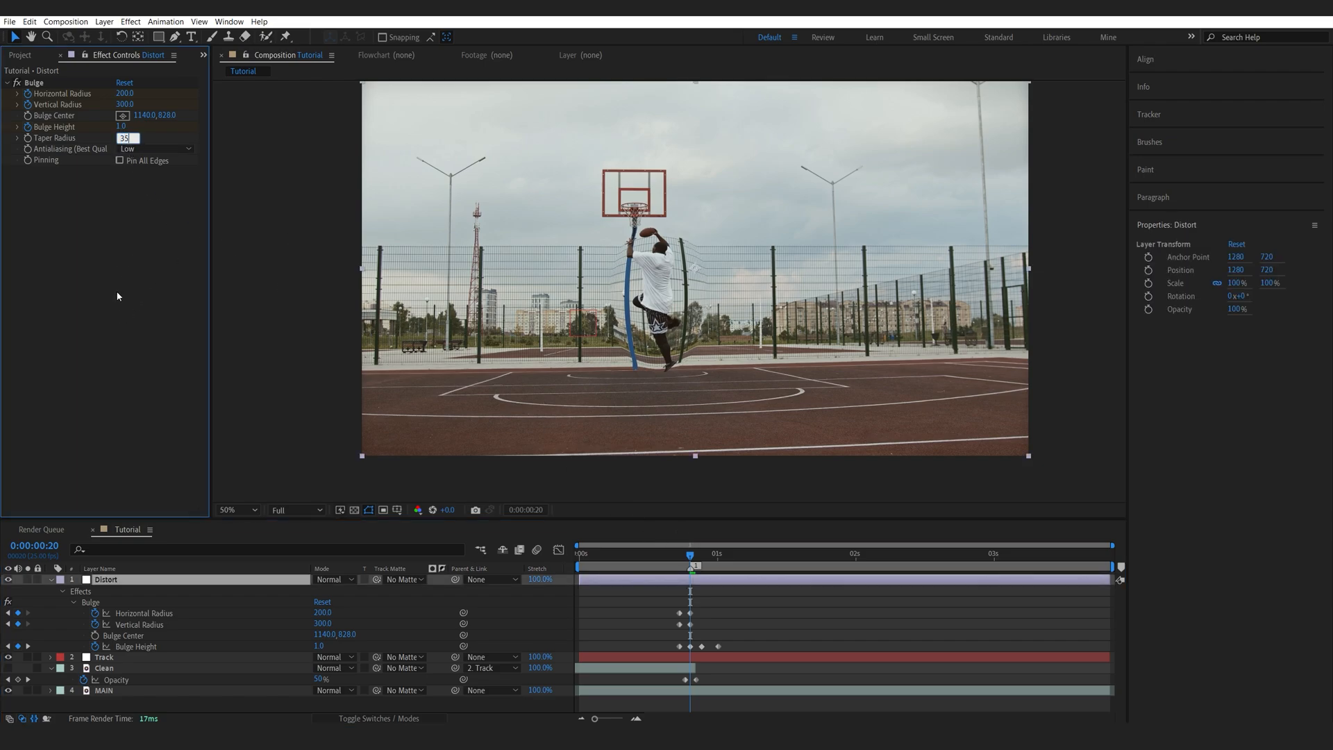
key(Enter)
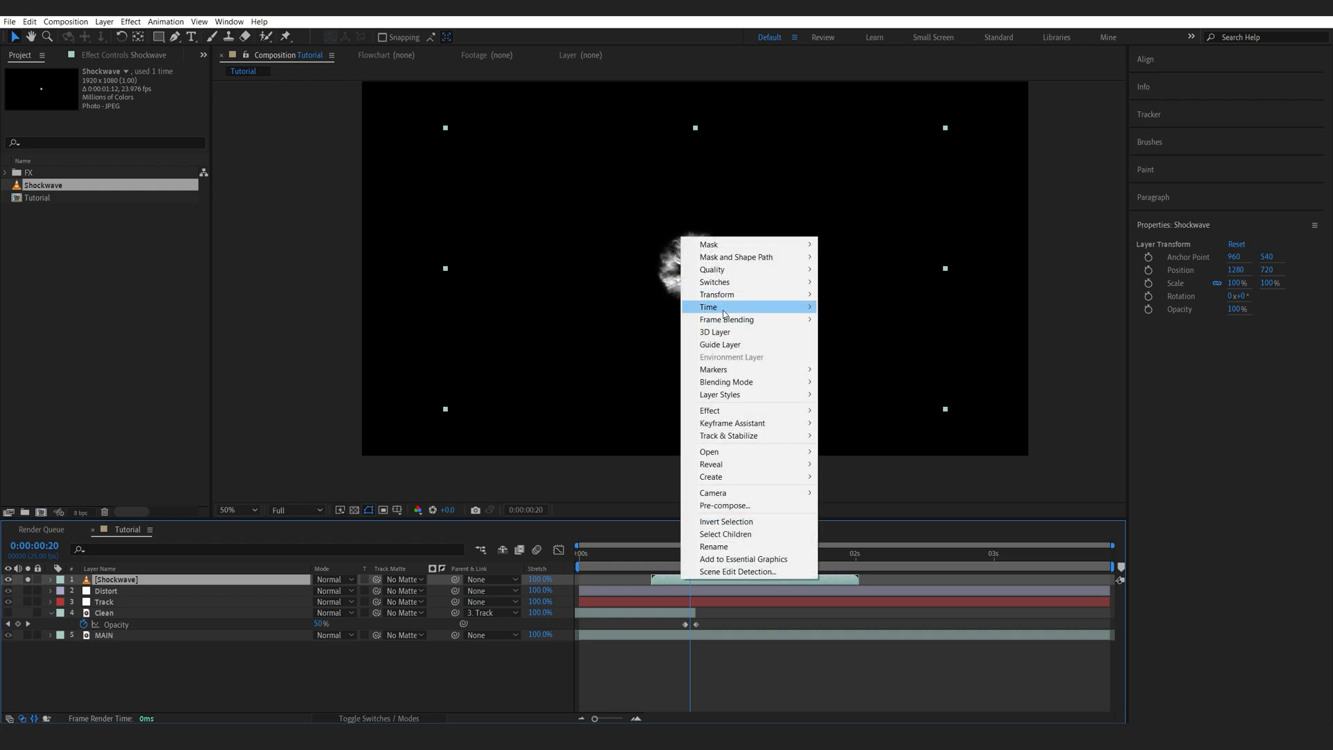
Enable time remapping on Shockwave and shift a remap keyframe to retime the burst.
click(709, 307)
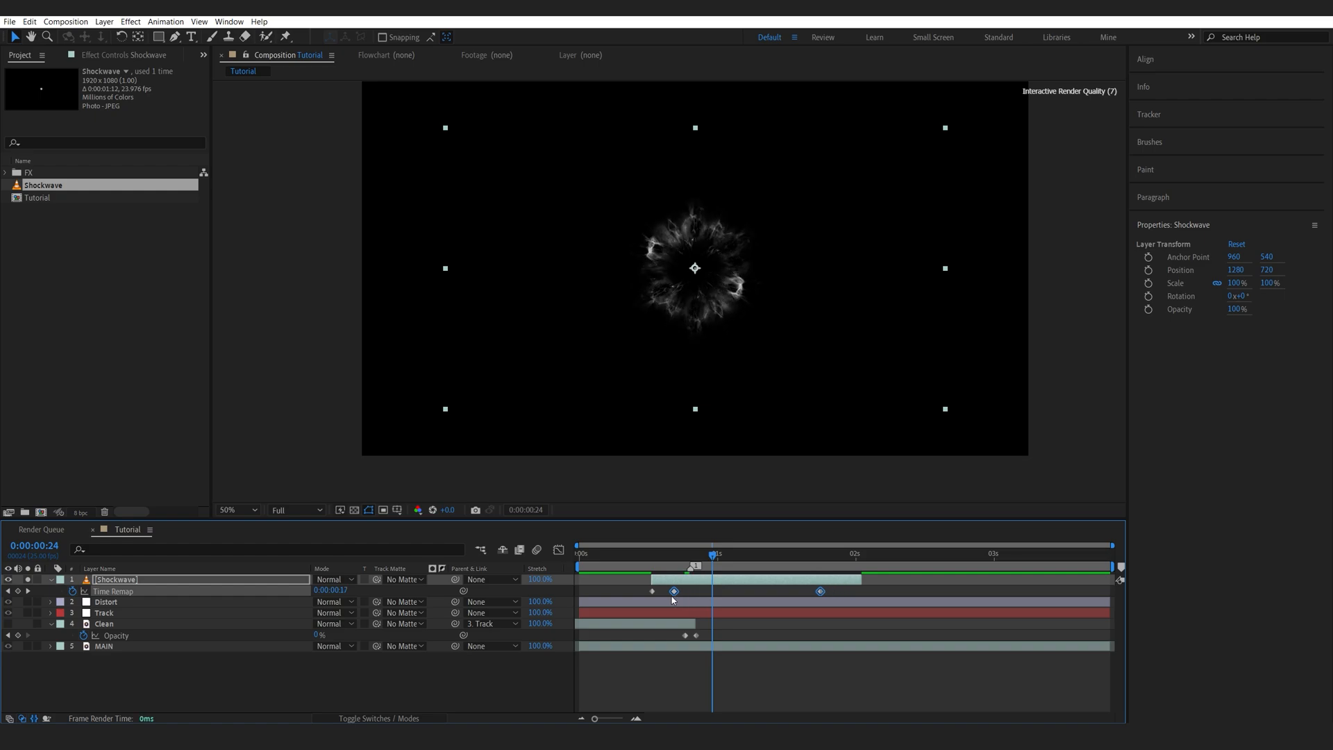
drag(712, 554, 641, 553)
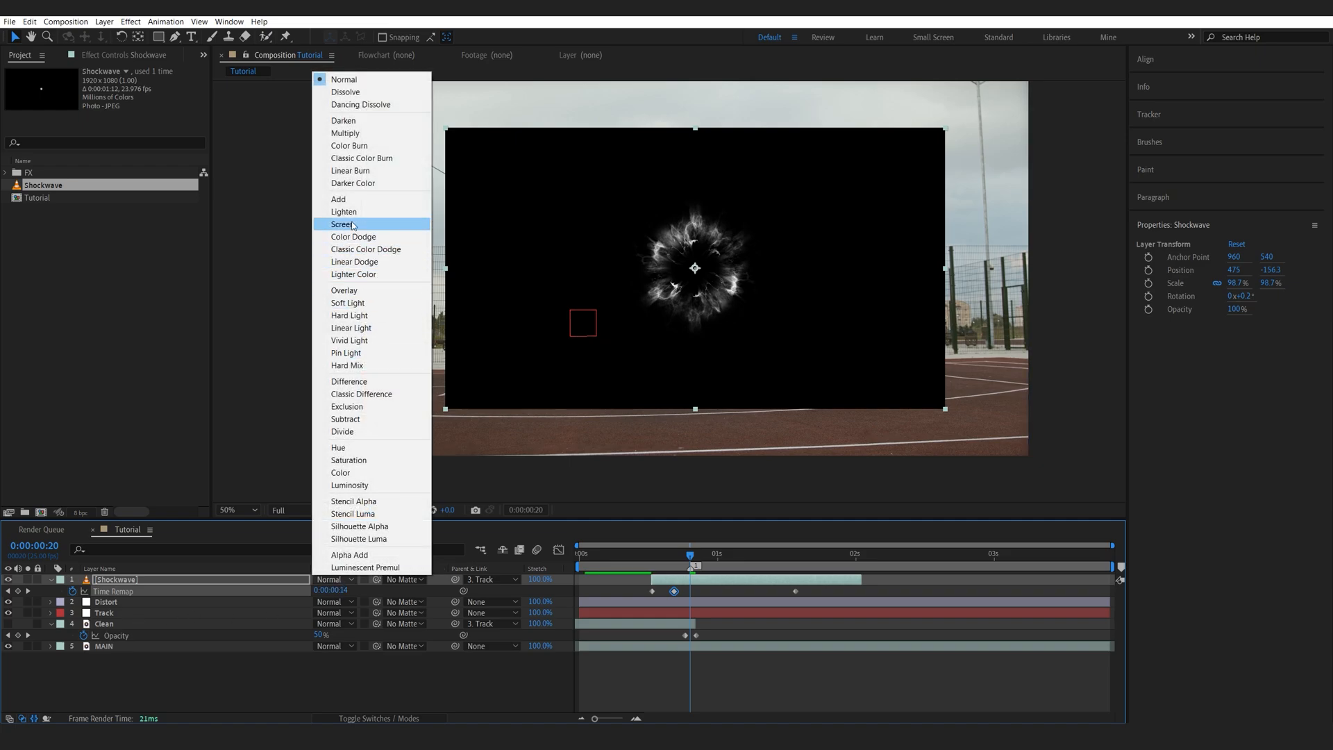
Set Shockwave to Screen mode and give it a Fast Box Blur radius of 2.0.
click(342, 224)
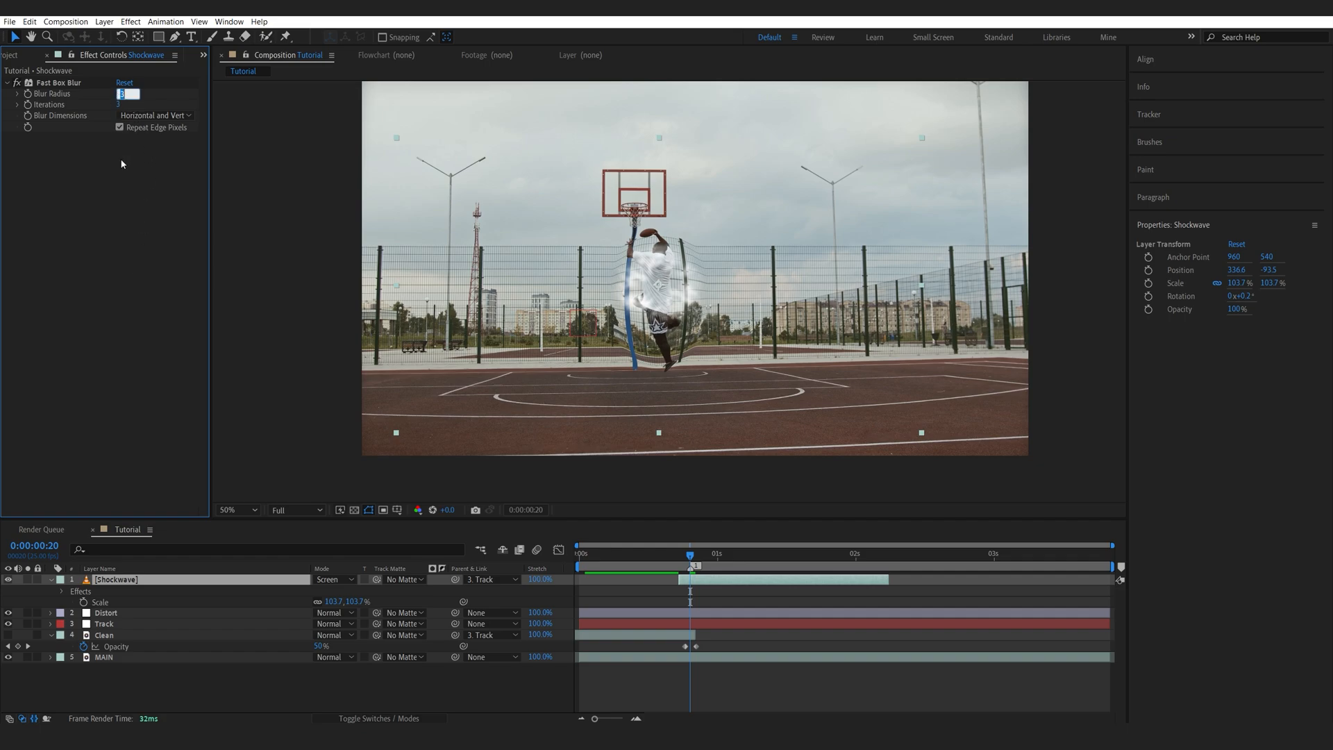
text(2.0)
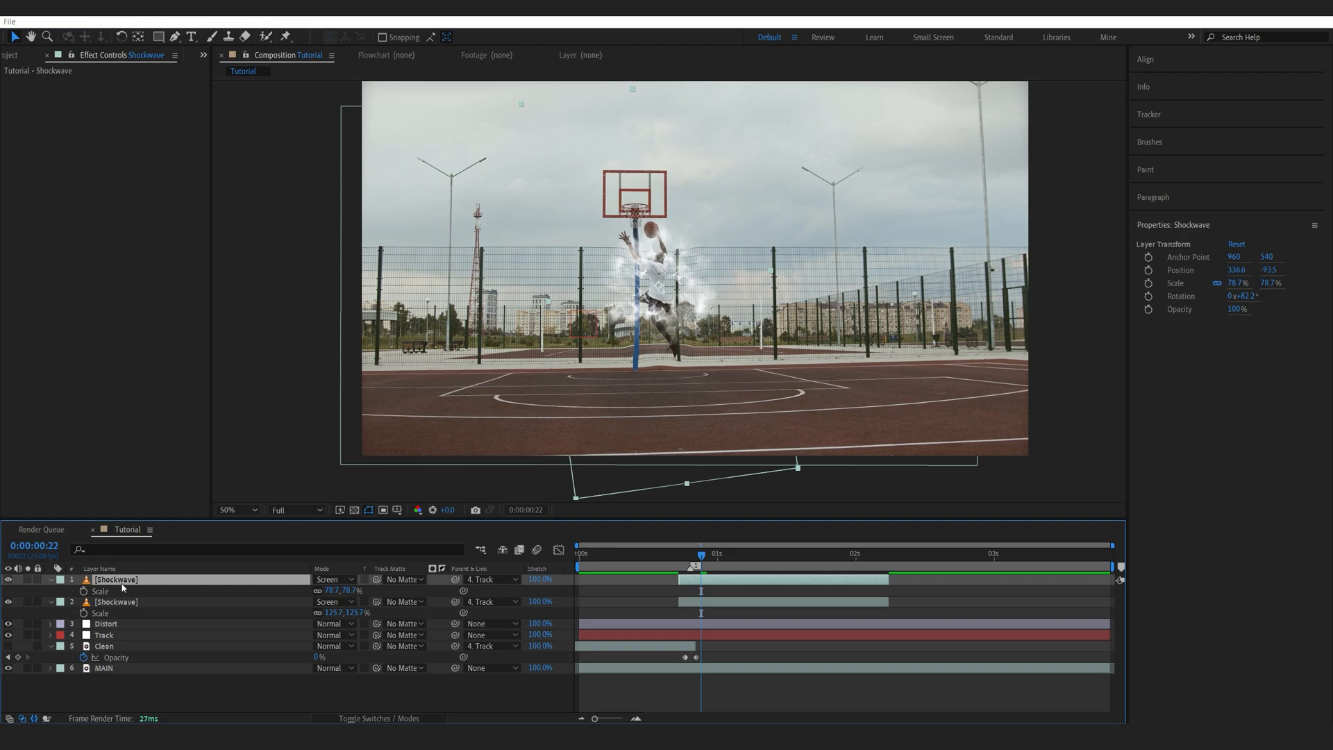
Apply the Hue/Saturation effect to the Shockwave copy.
text(hue)
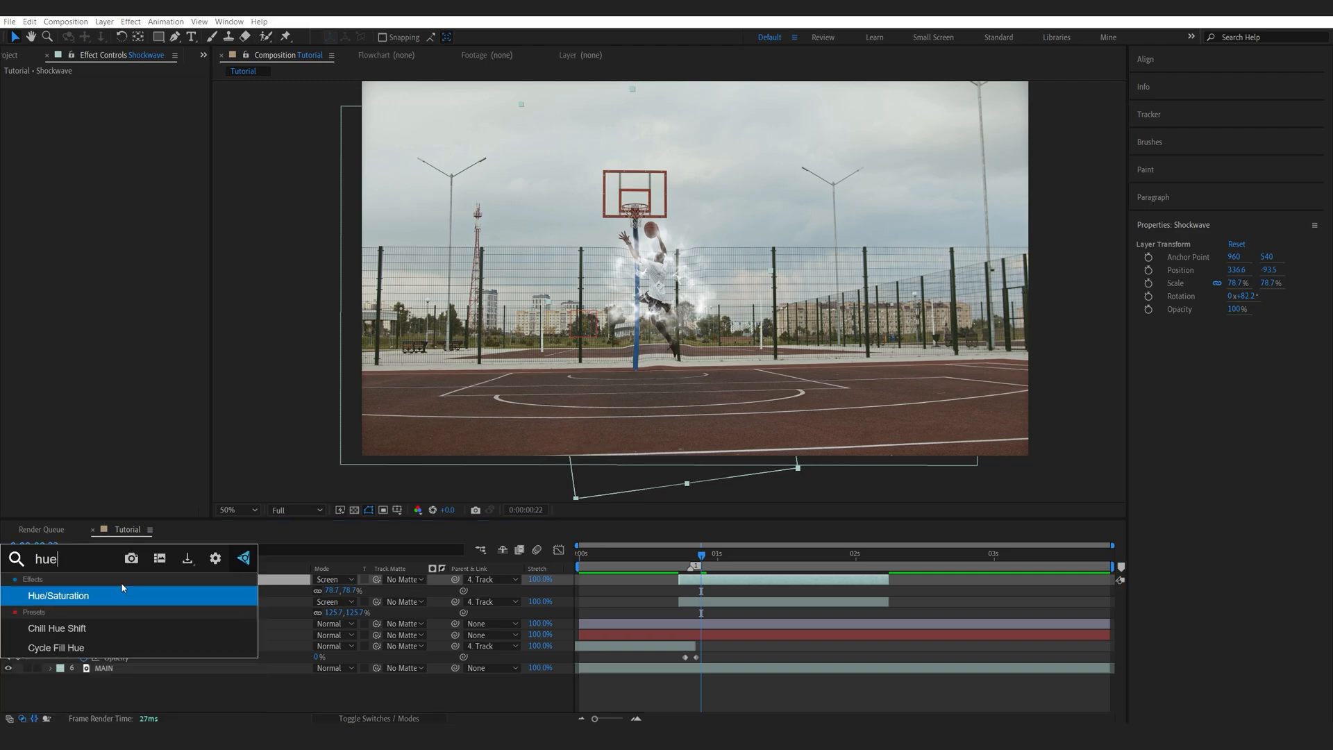
double_click(58, 595)
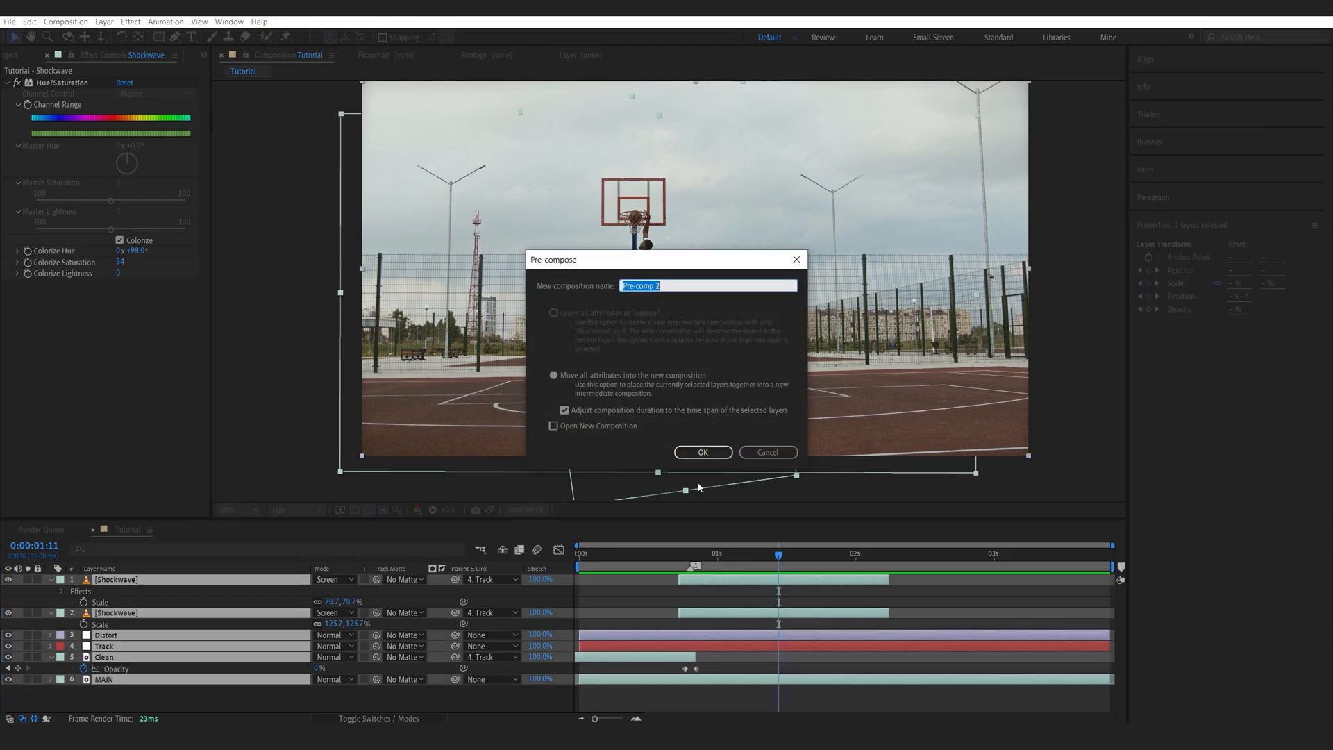
Pre-compose the layers, then ease the zoom keyframes in the Graph Editor.
text(Main)
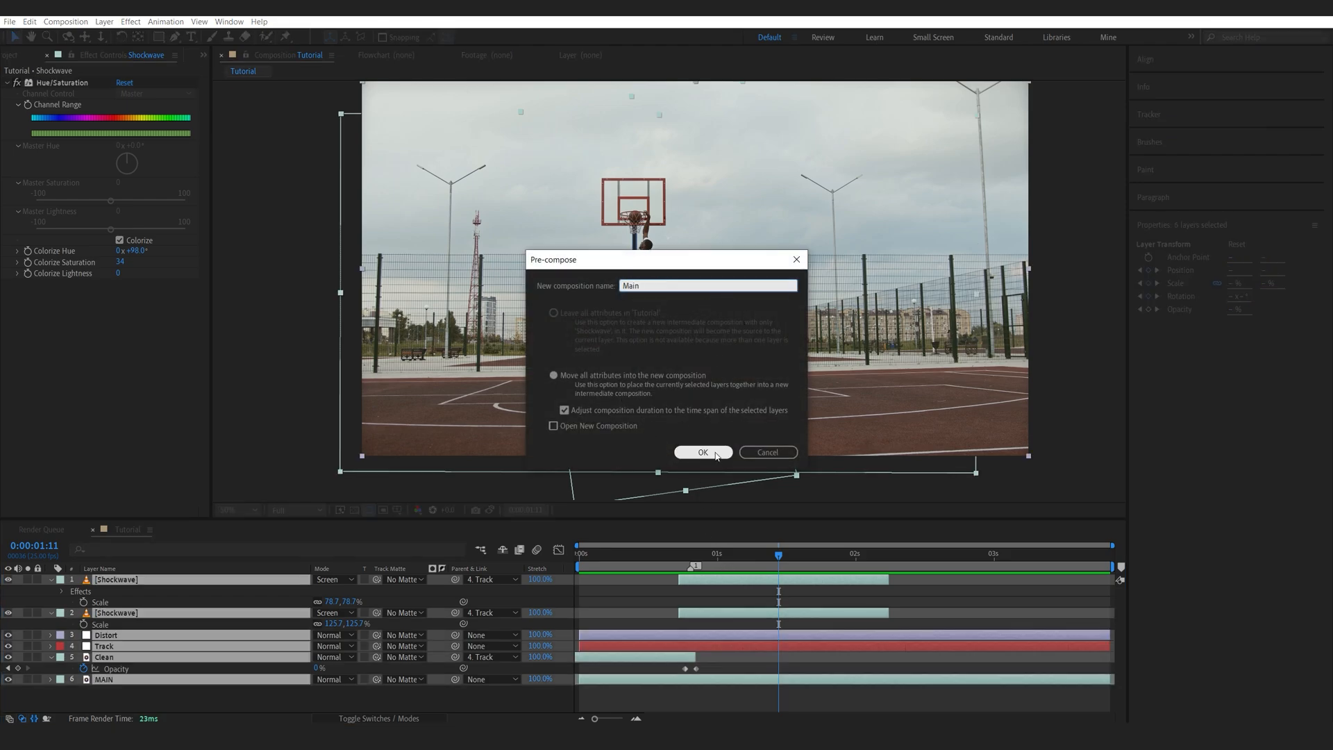
click(702, 451)
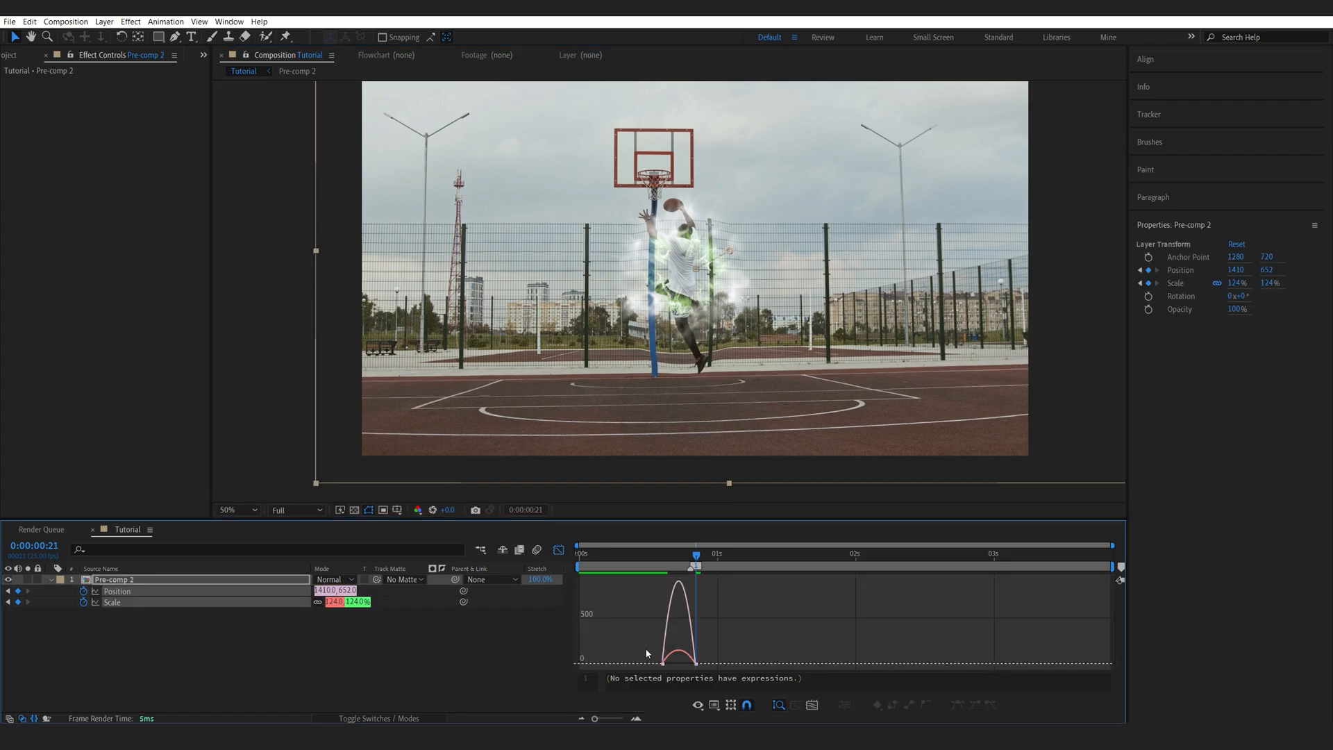
click(665, 663)
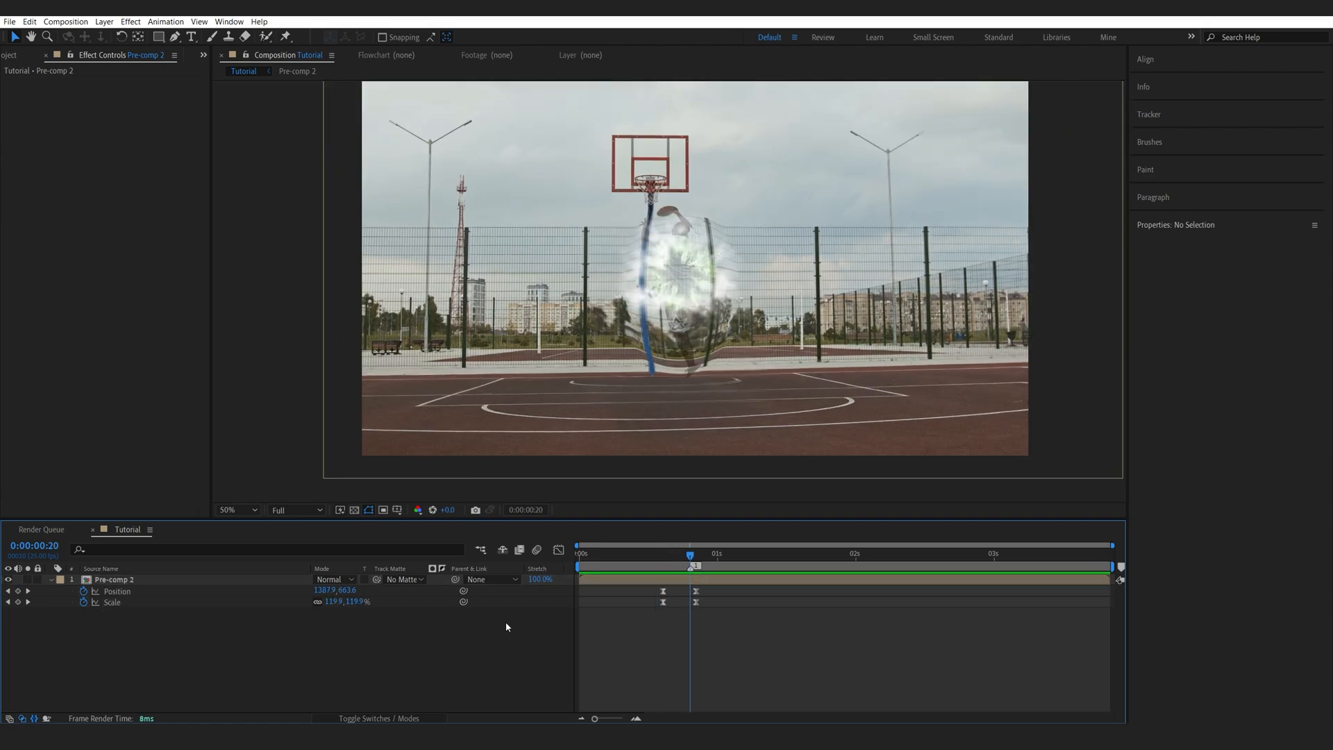
Add an adjustment layer and search for the Wiggle position effect to apply to it.
right_click(506, 626)
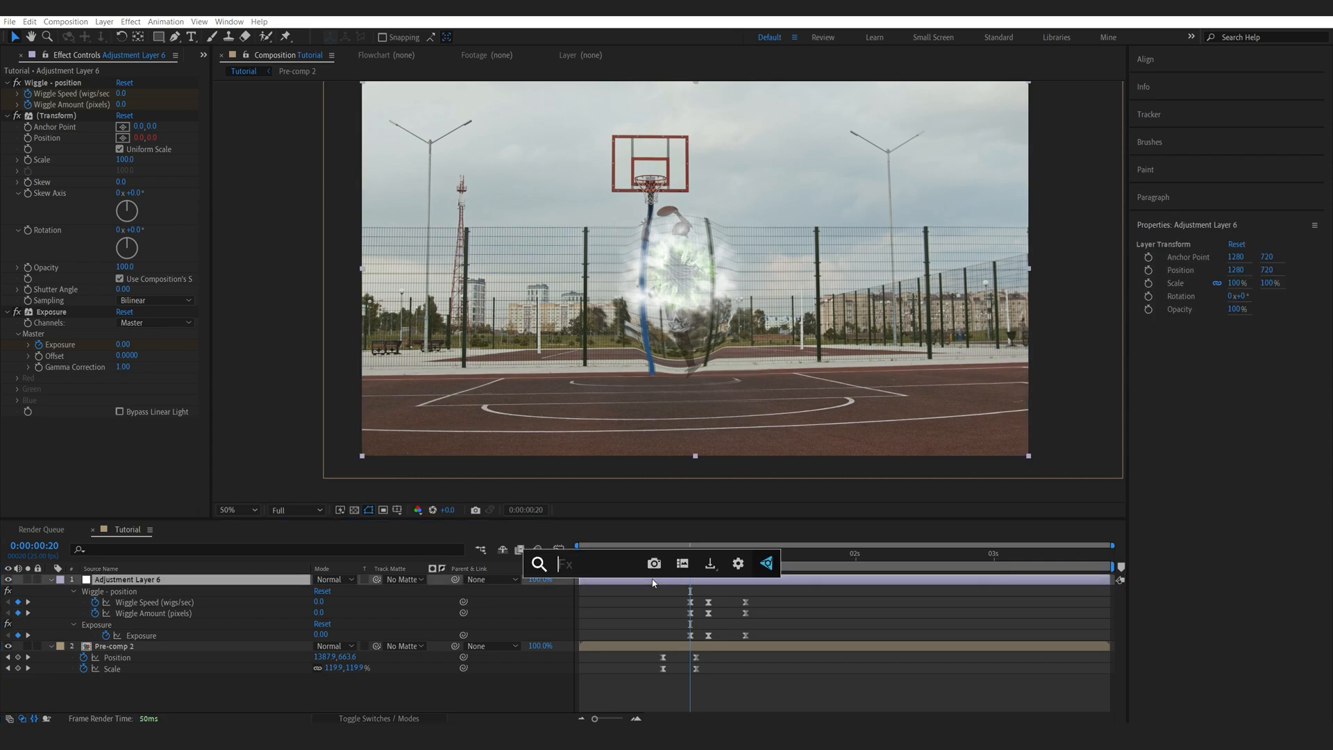
text(wiggl)
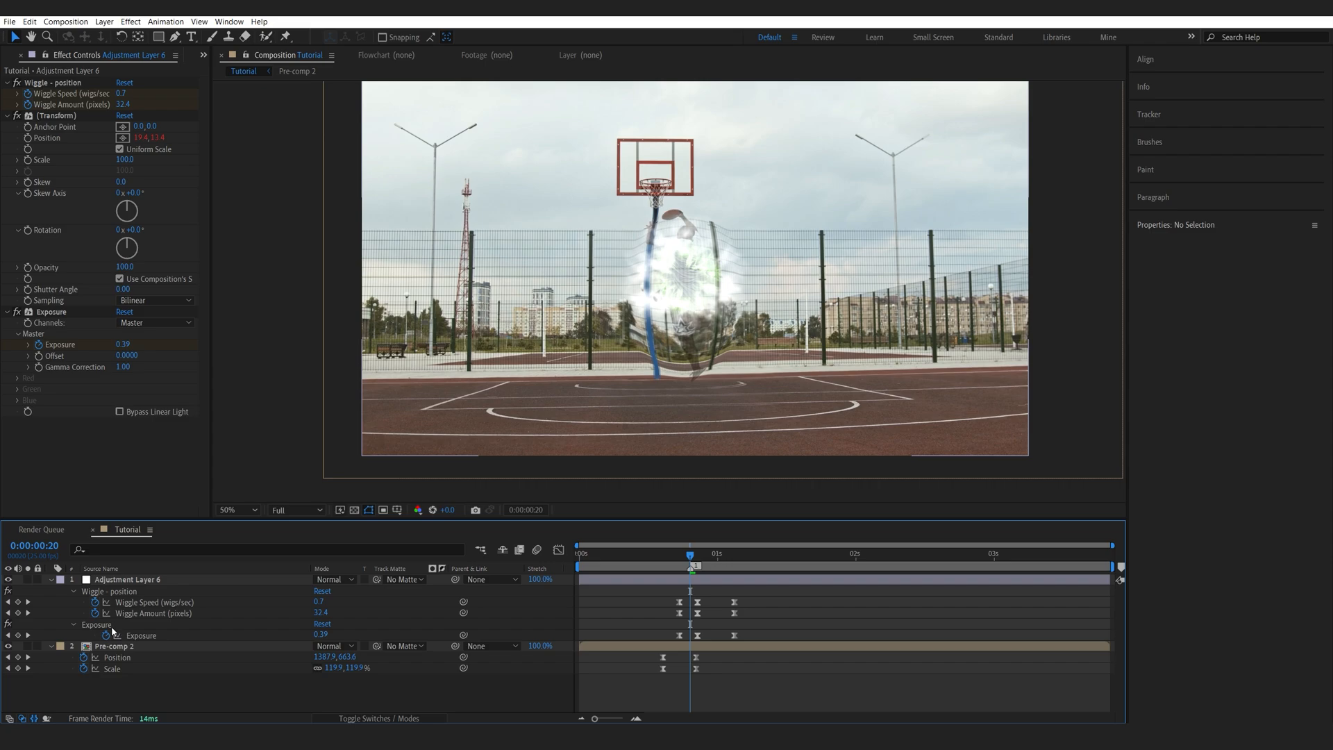
mouse_move(706, 580)
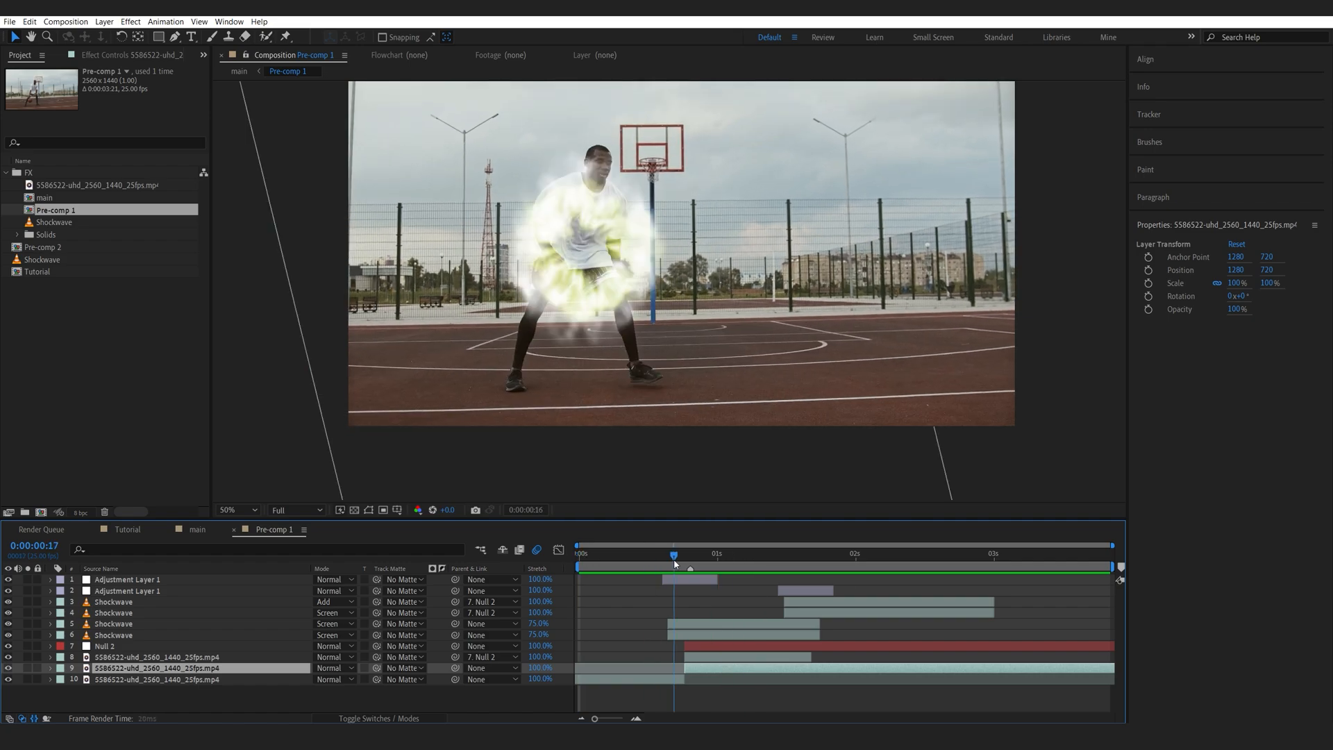
Scrub Pre-comp 1 through the charge-up and vanish frames to preview the green aura.
drag(674, 567, 646, 567)
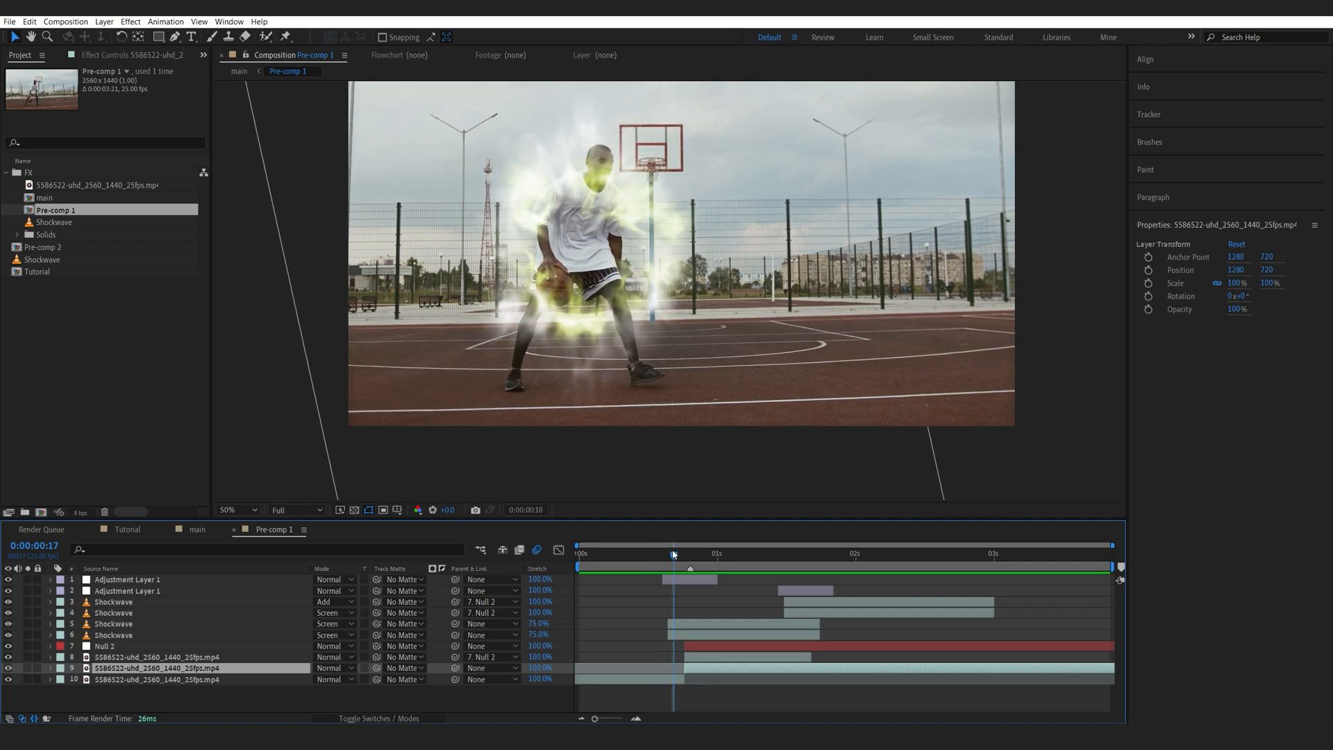
click(690, 554)
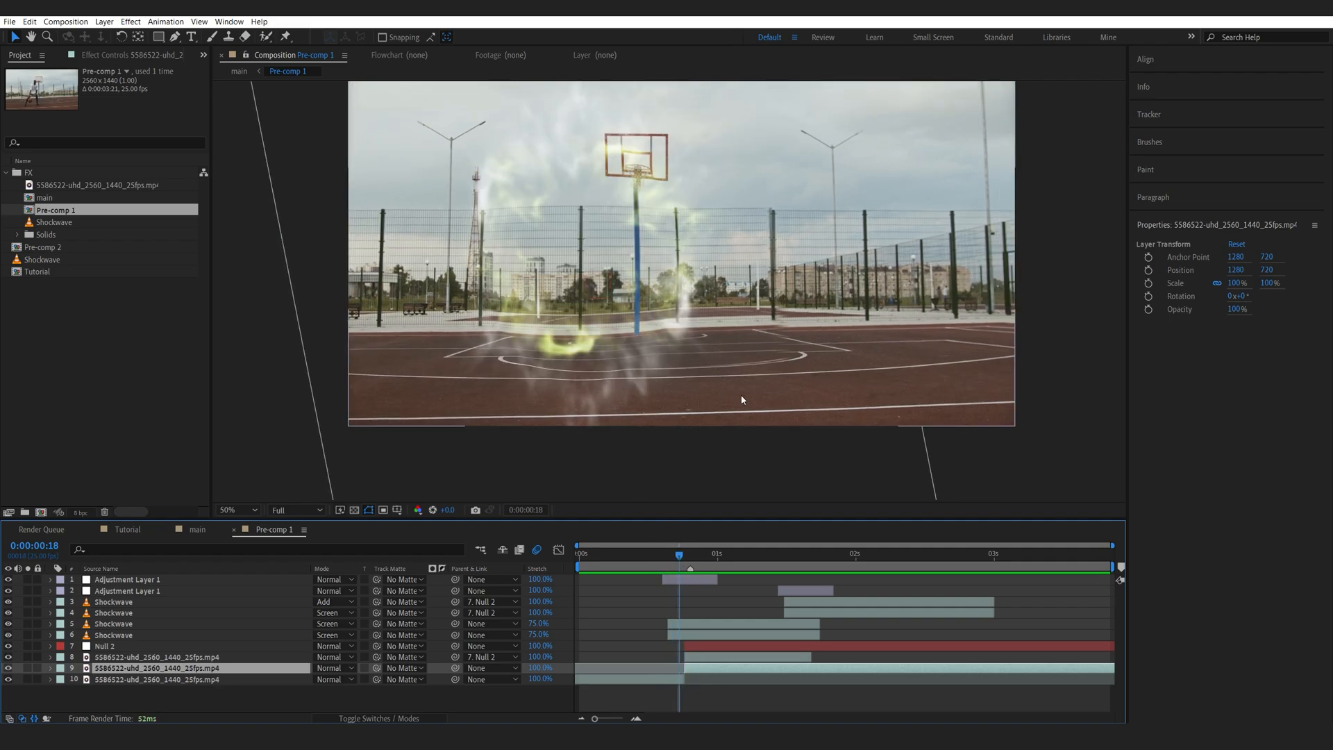